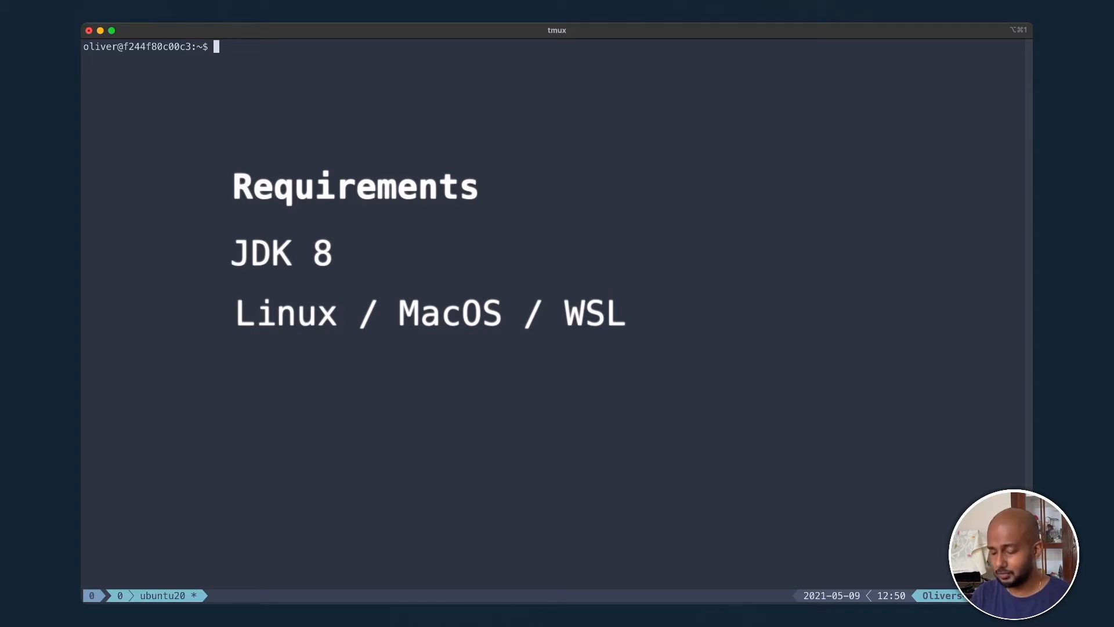
- Show the Ubuntu 20.04 system summary with neofetch and check the installed Java version
type("nefetch")
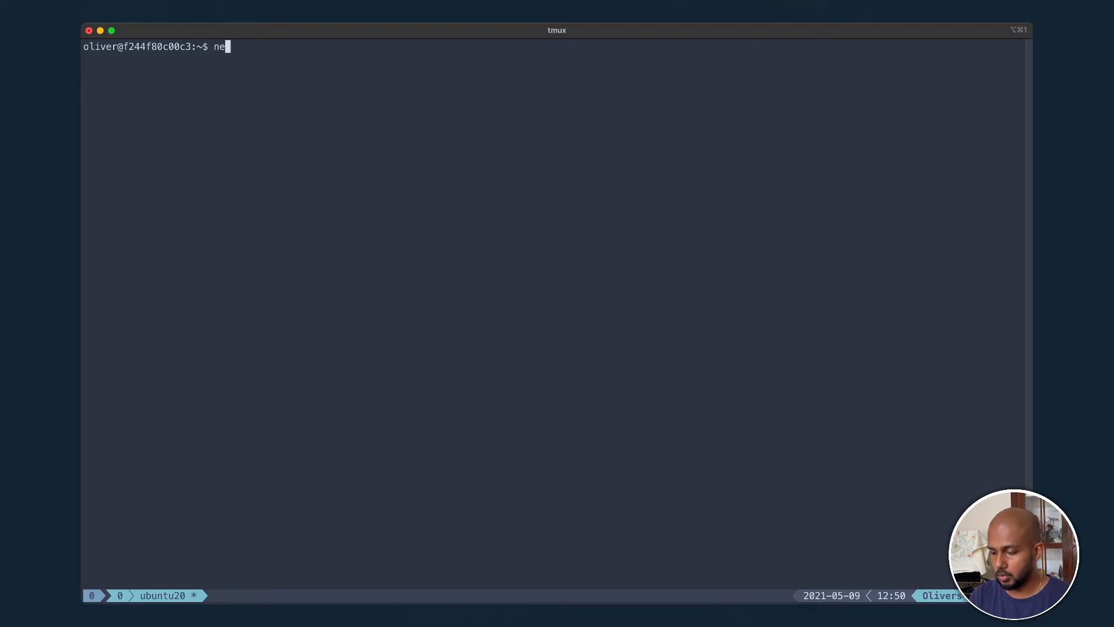
type("ofee")
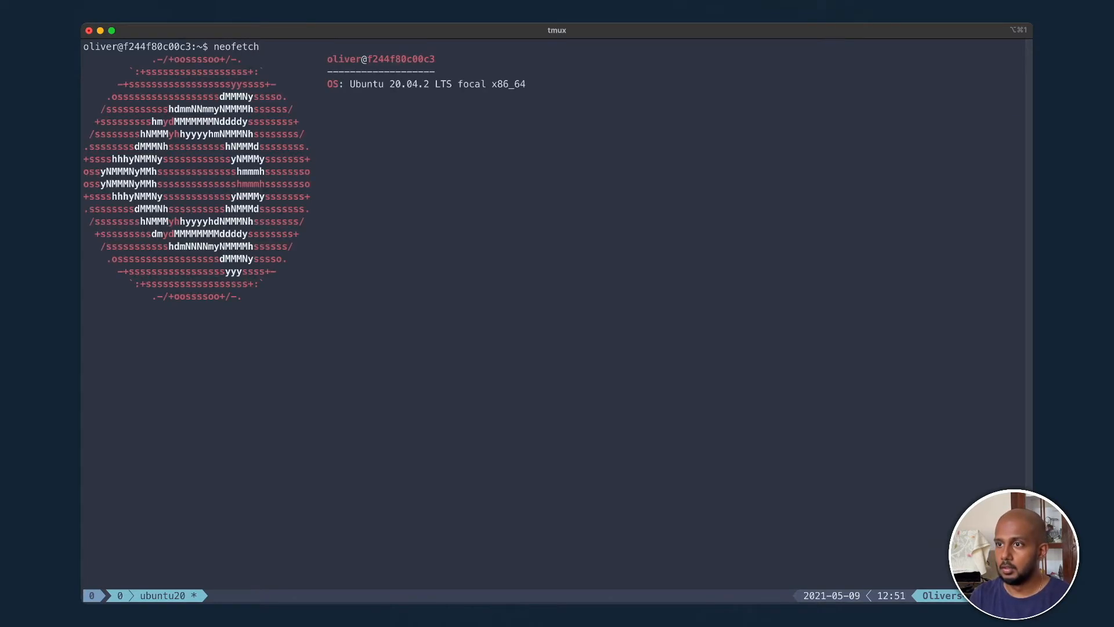
key("Return")
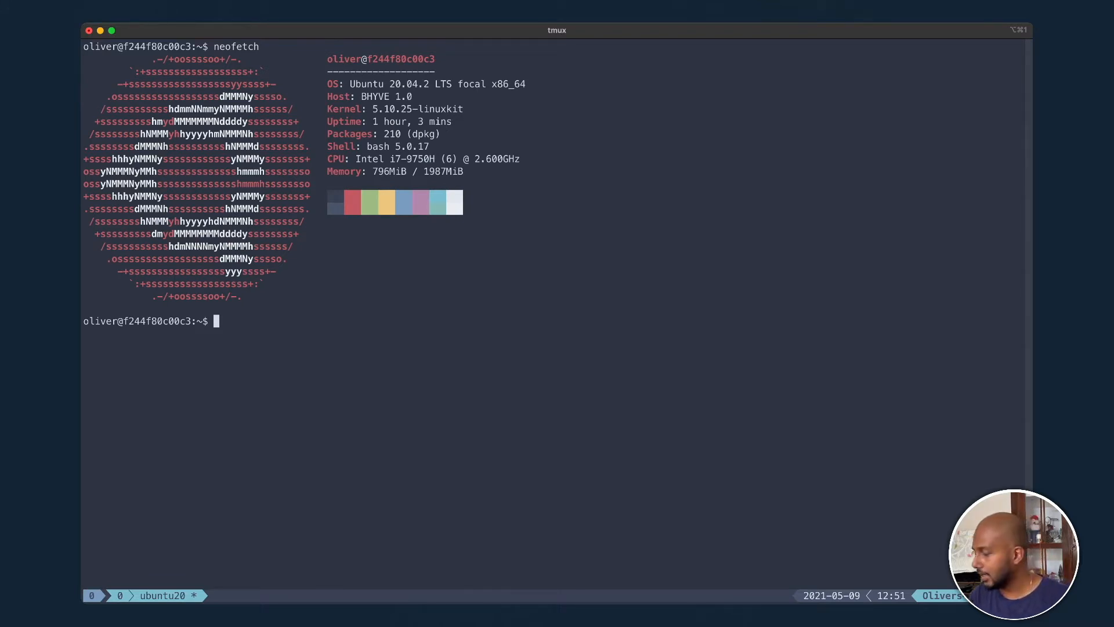
type("j")
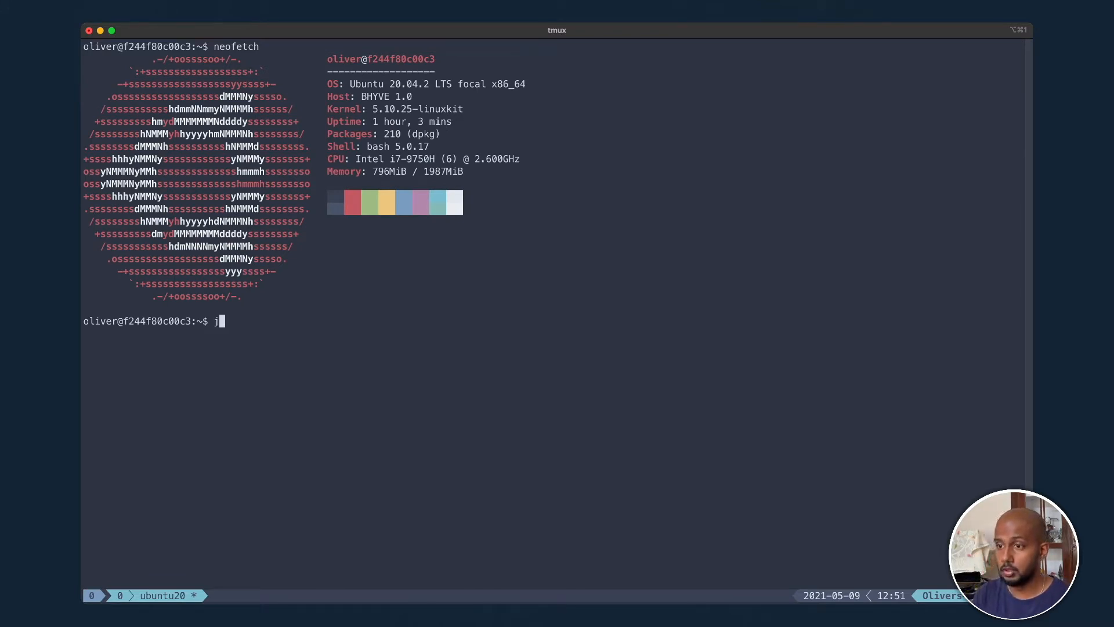
type("ava -version")
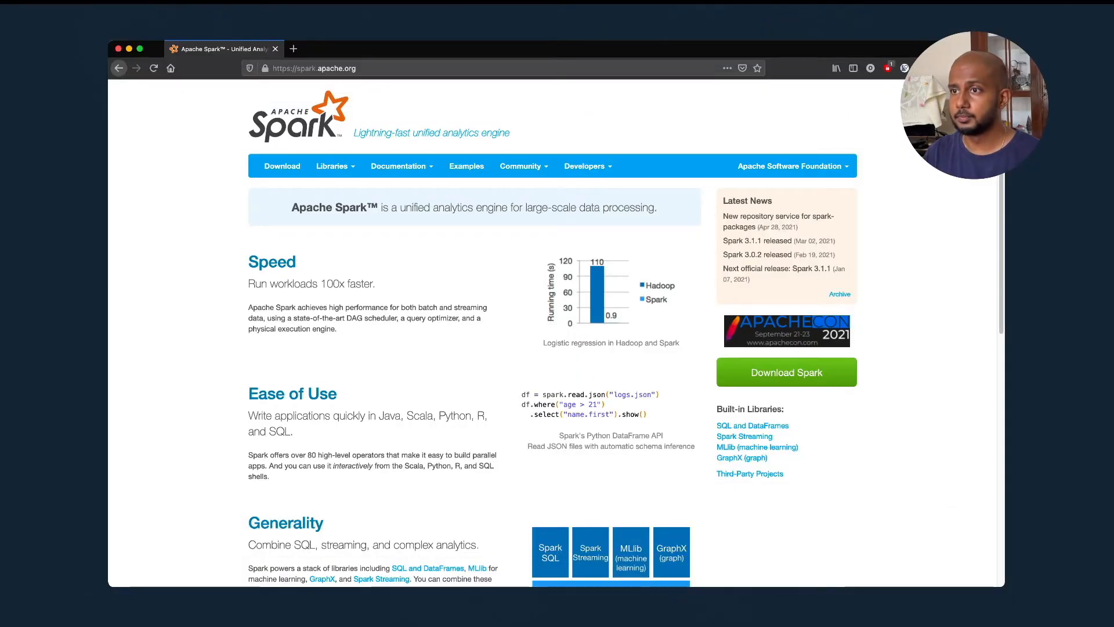
- Go to the Spark downloads page and follow the spark-3.1.1-bin-hadoop3.2.tgz mirror link
left_click(314, 68)
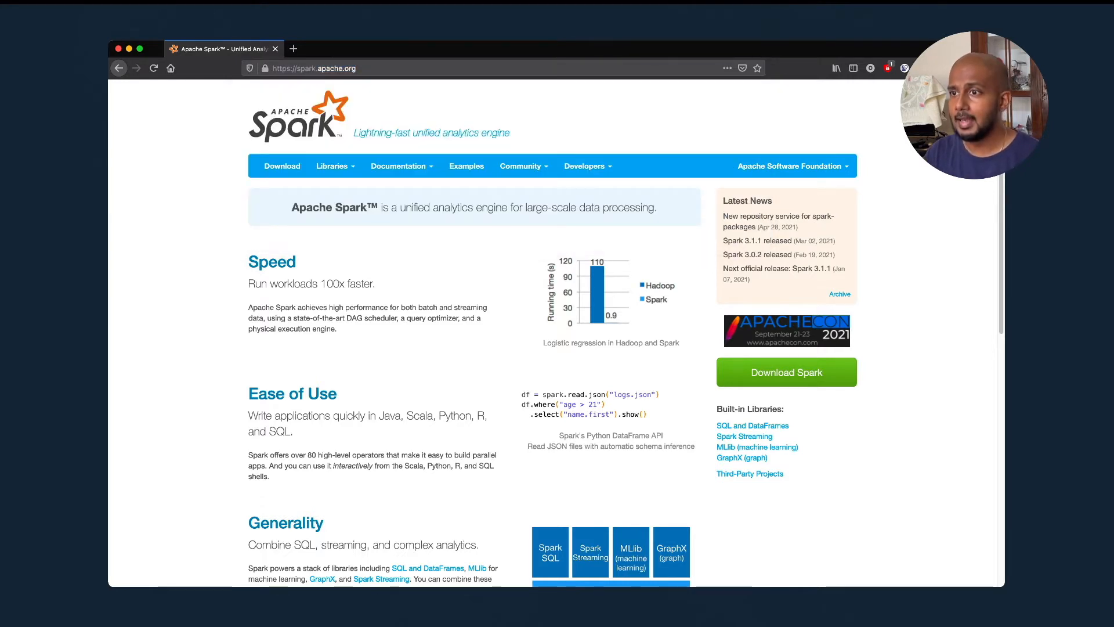
mouse_move(282, 166)
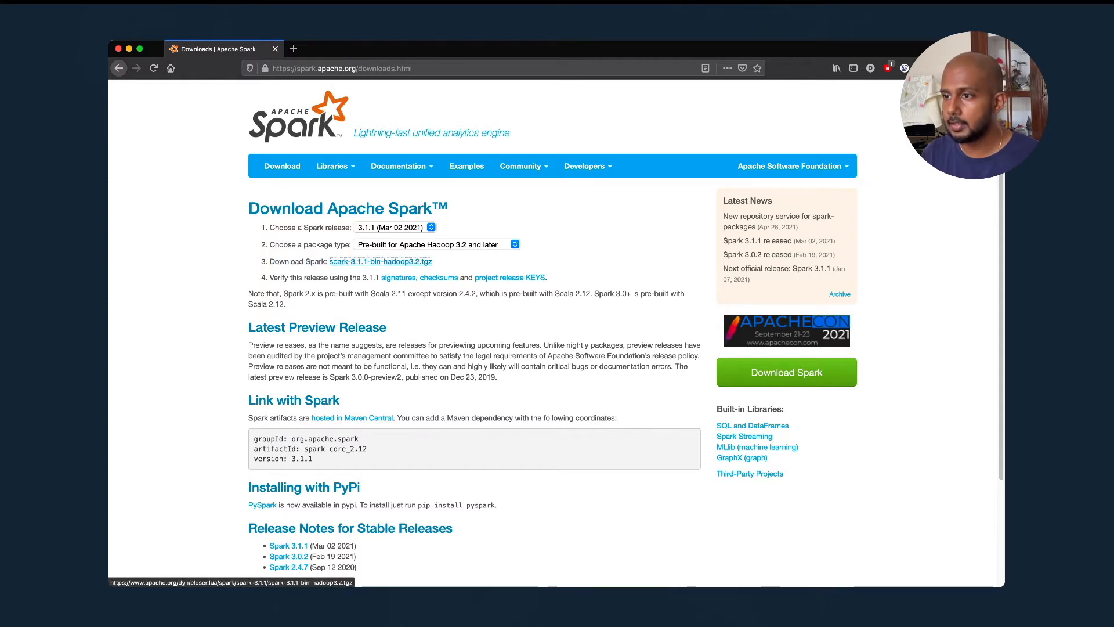
left_click(381, 261)
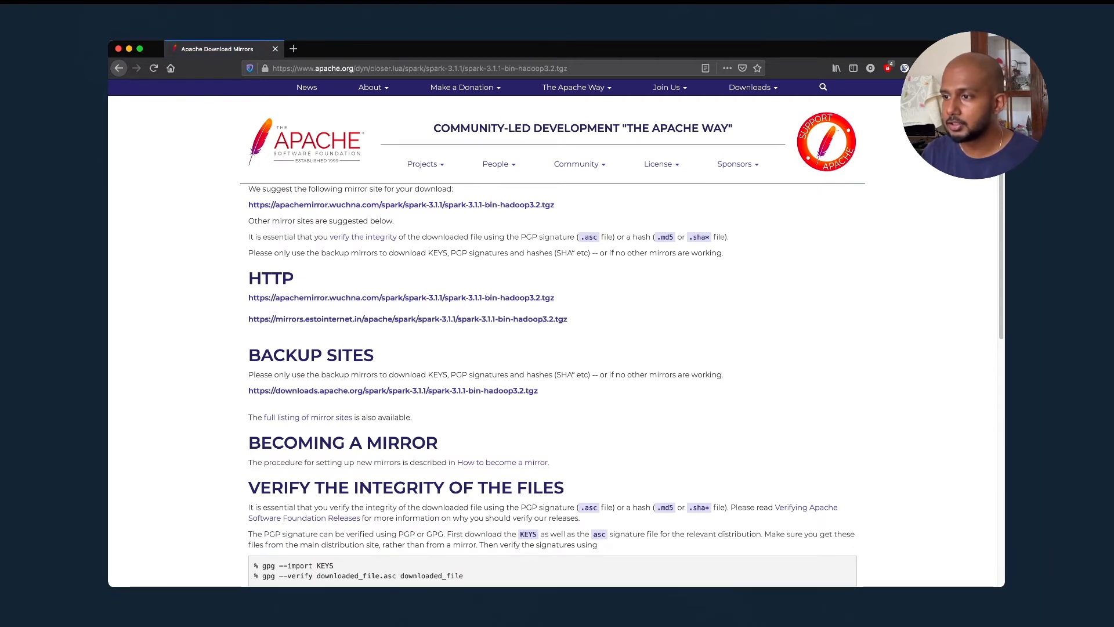
mouse_move(401, 298)
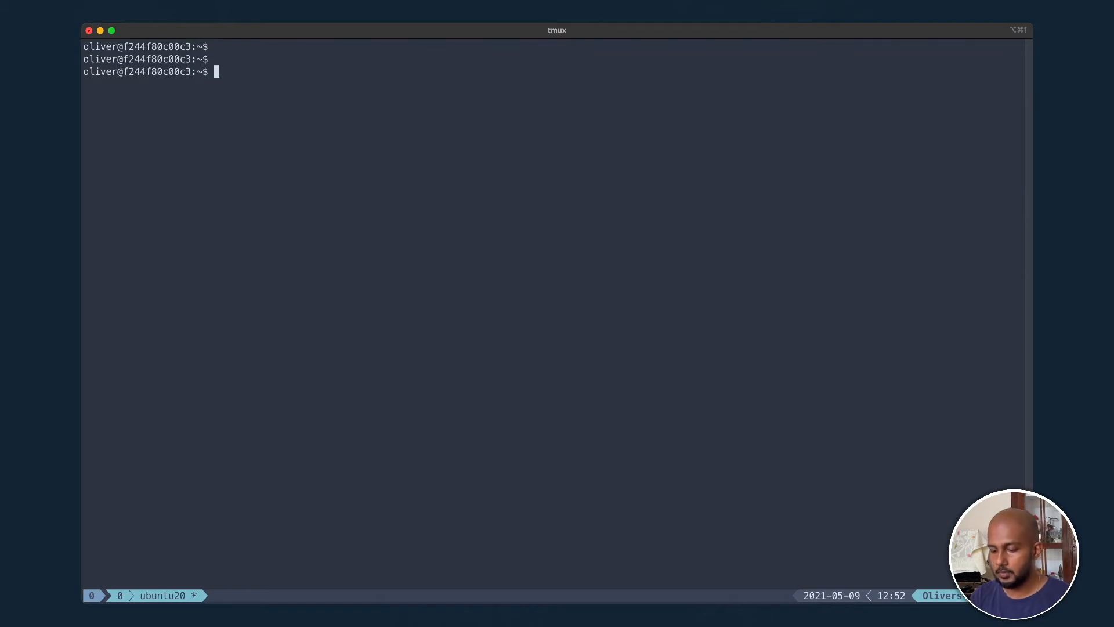
- Make a software directory in the home folder and cd into it
type("pwd")
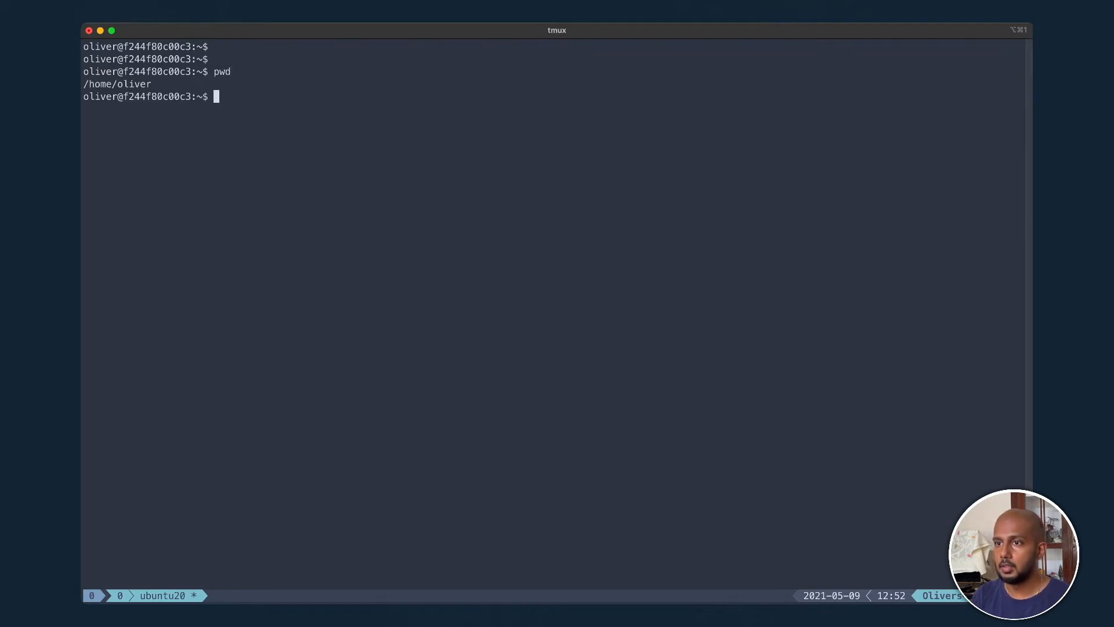
type("cd s")
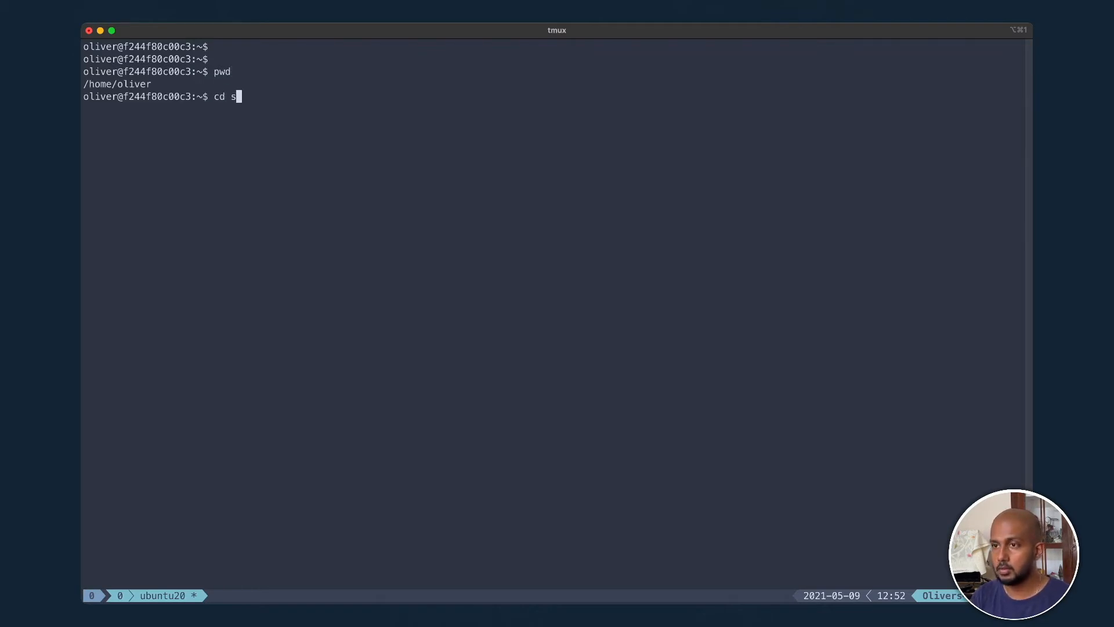
type("oftwa")
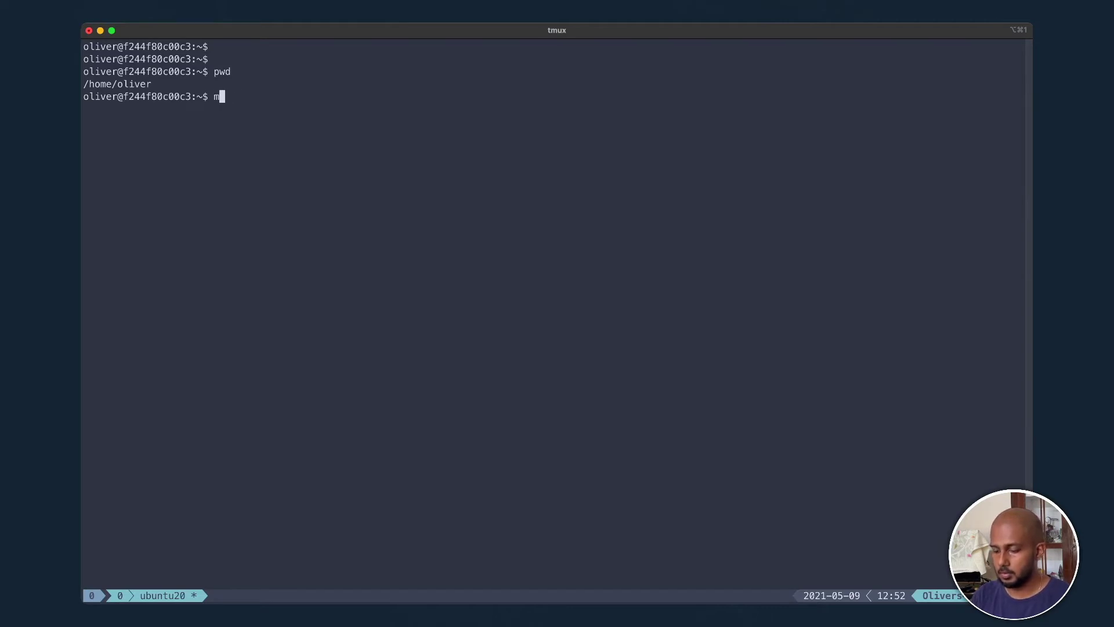
type("kdire soft")
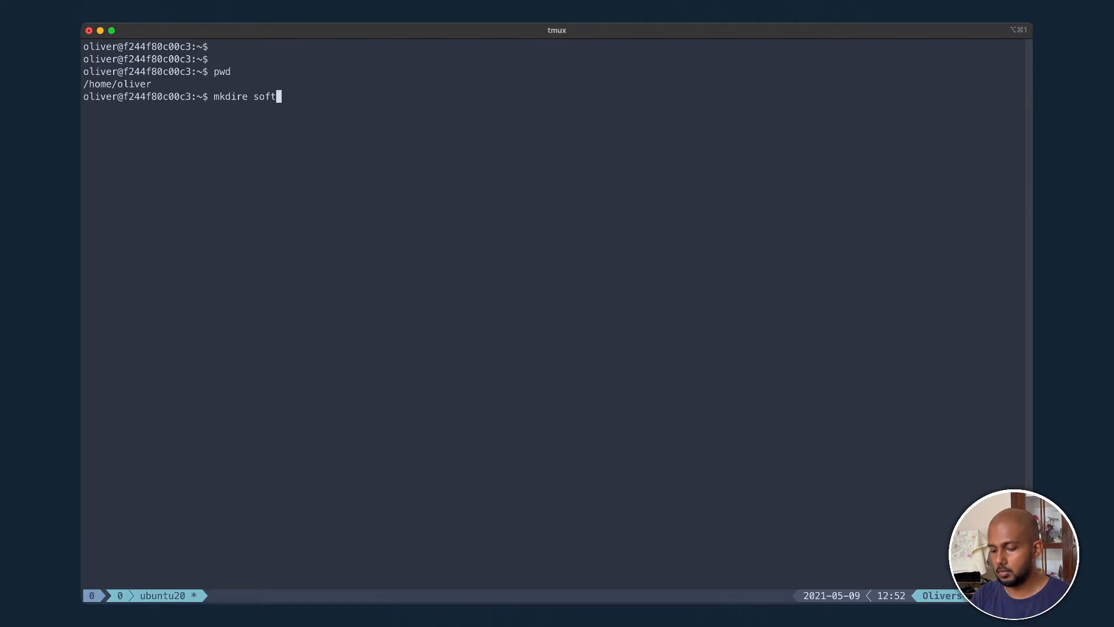
type("war")
type("mk")
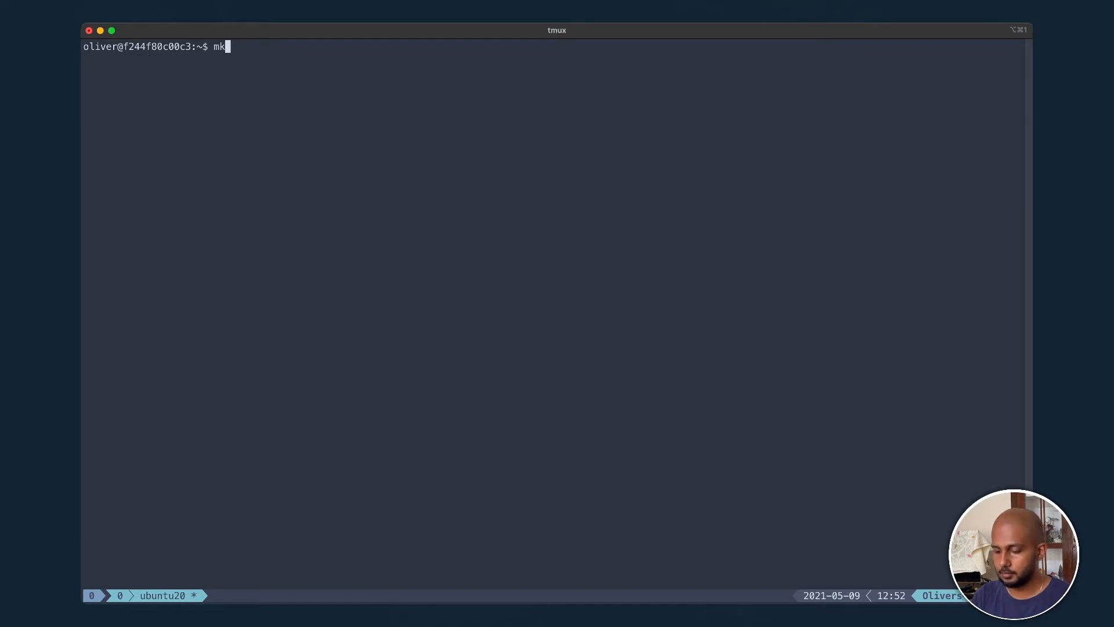
type("dir software")
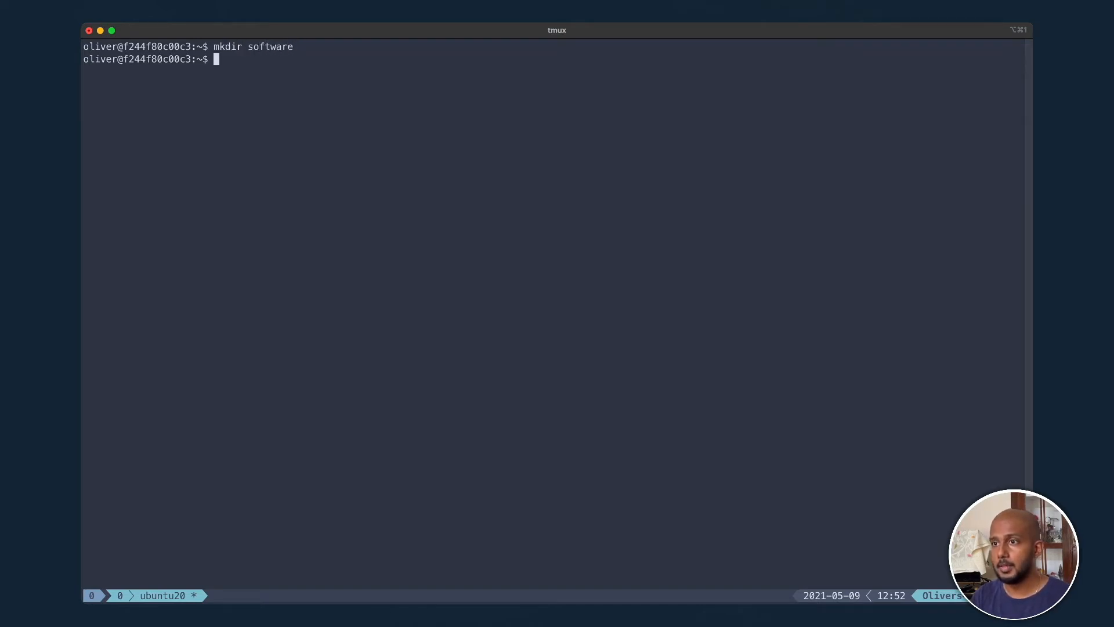
type("cd software/")
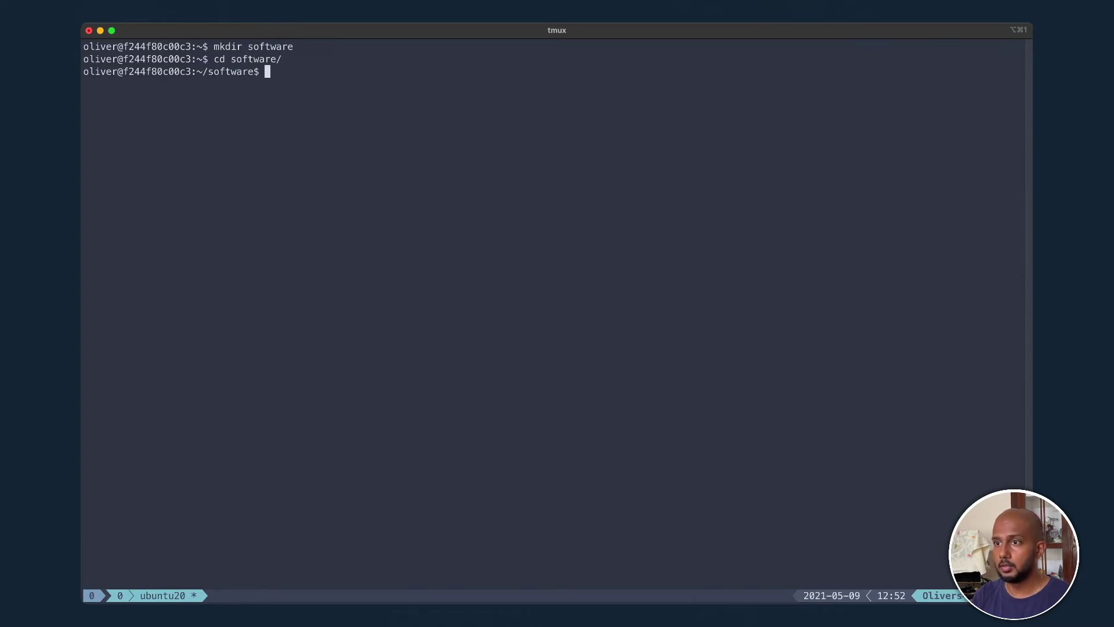
type("wg")
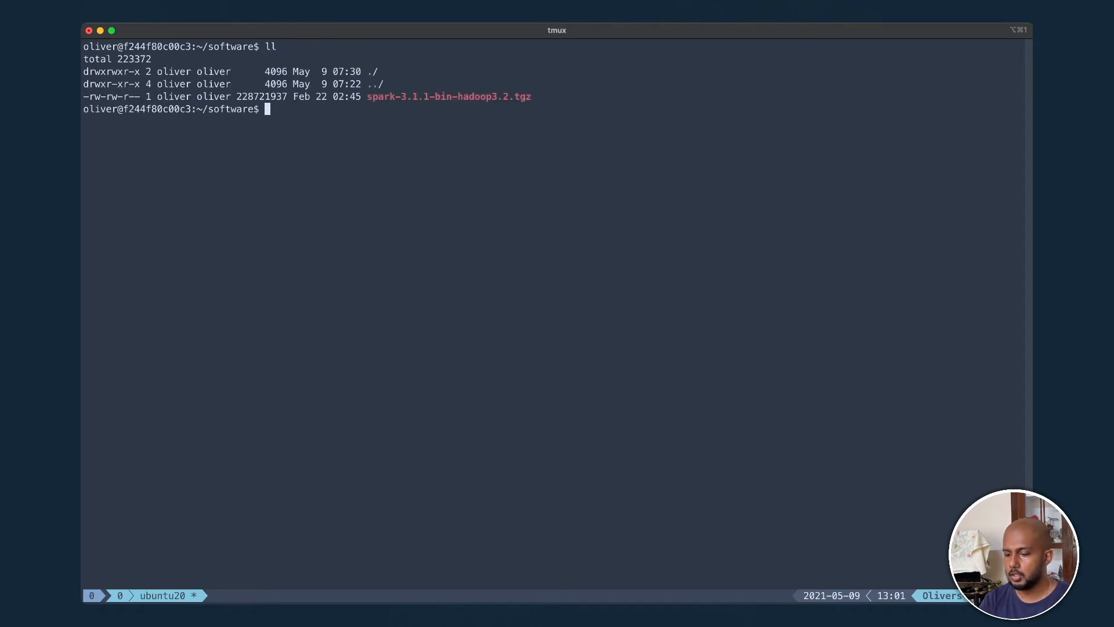
- Extract the Spark 3.1.1 tgz and rename spark-3.1.1-bin-hadoop3.2 to spark
type("tar")
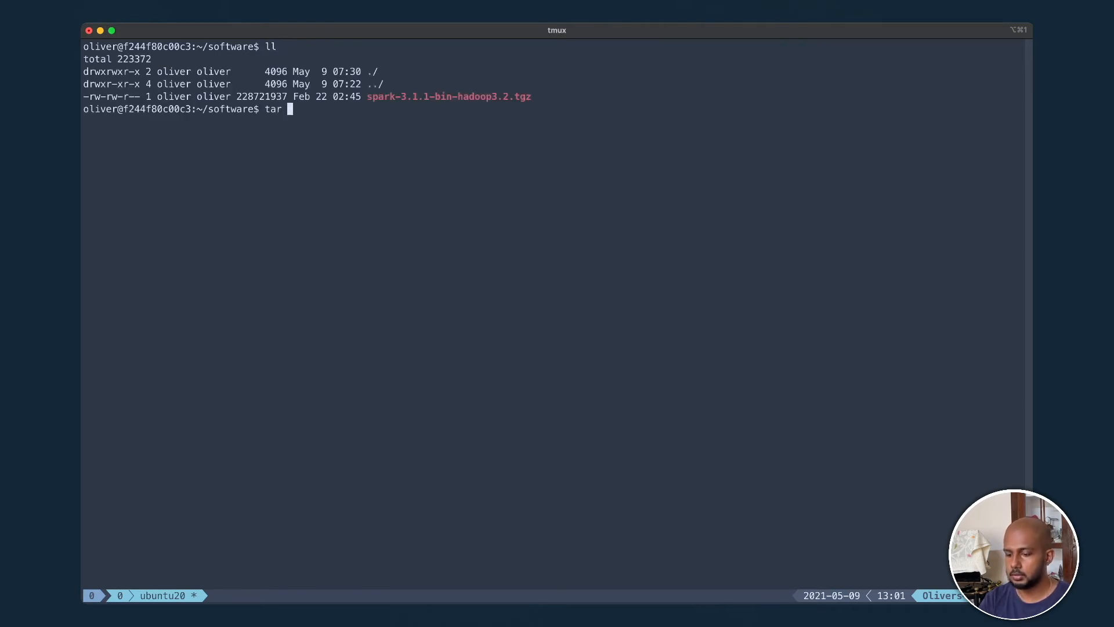
type("x")
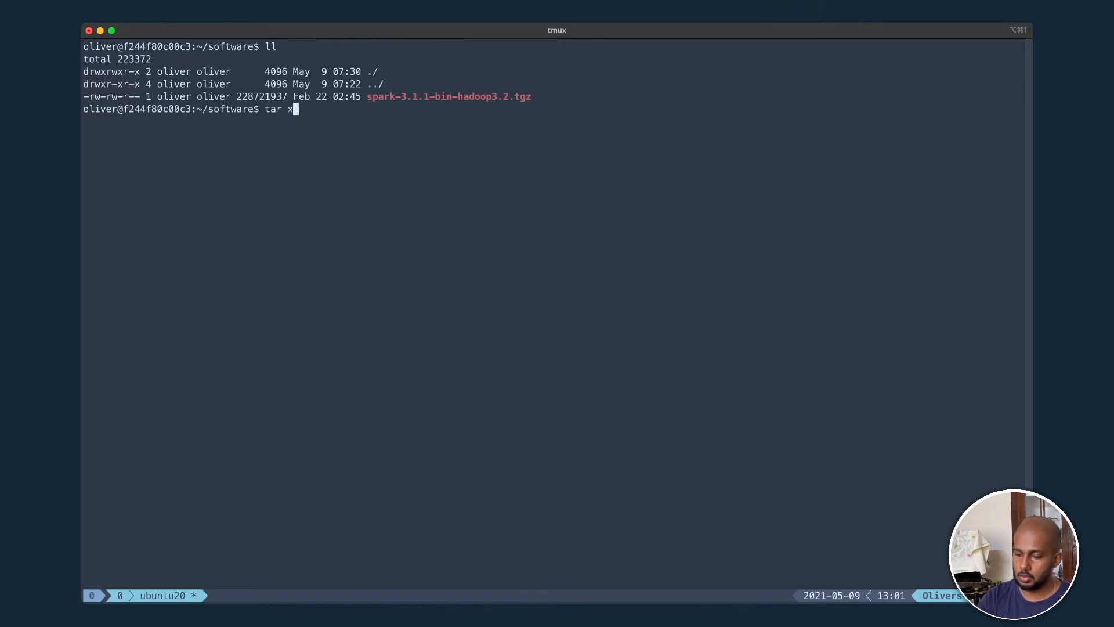
type("zf spark-3.1.1-bin-hadoop3.2.tgz")
type("mv")
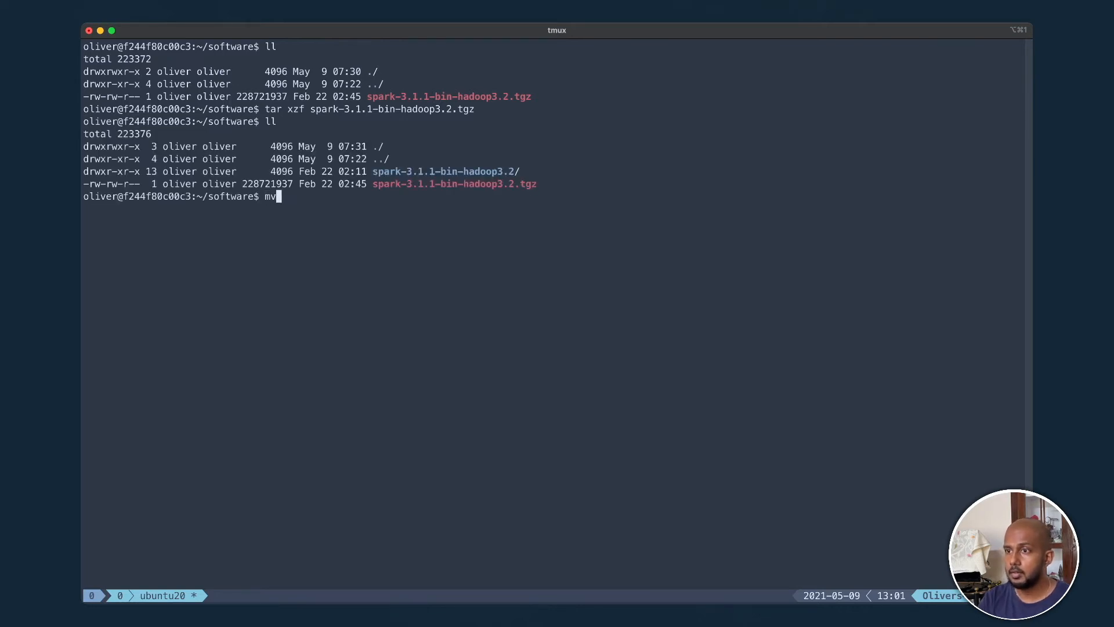
type("spark-3.1.1-bin-hadoop3.2/ sp")
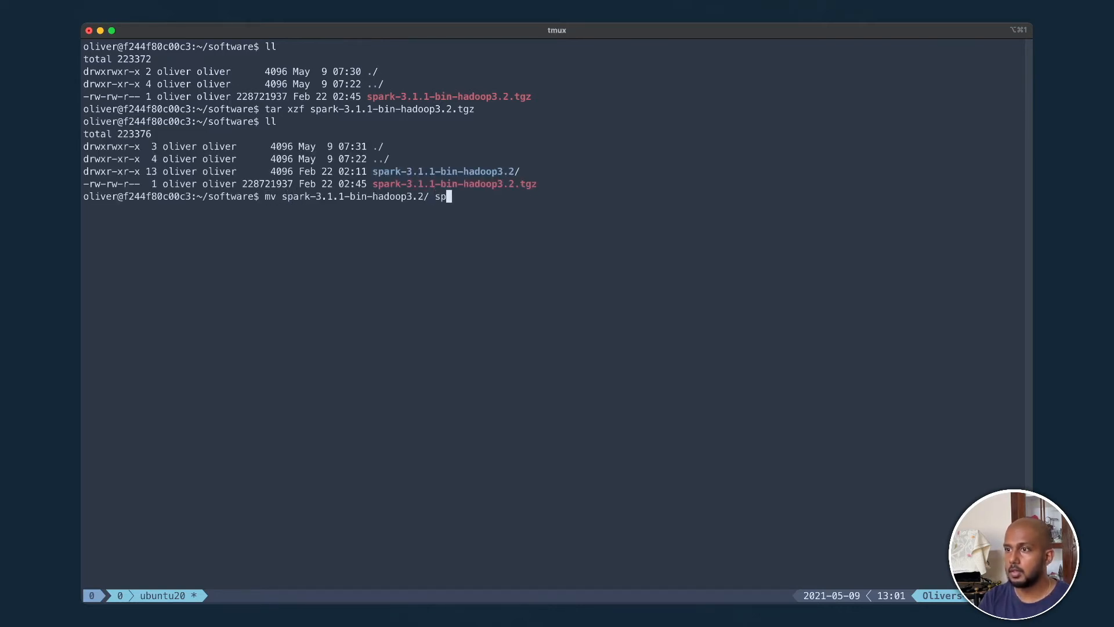
type("ark-3.1.1-bin-")
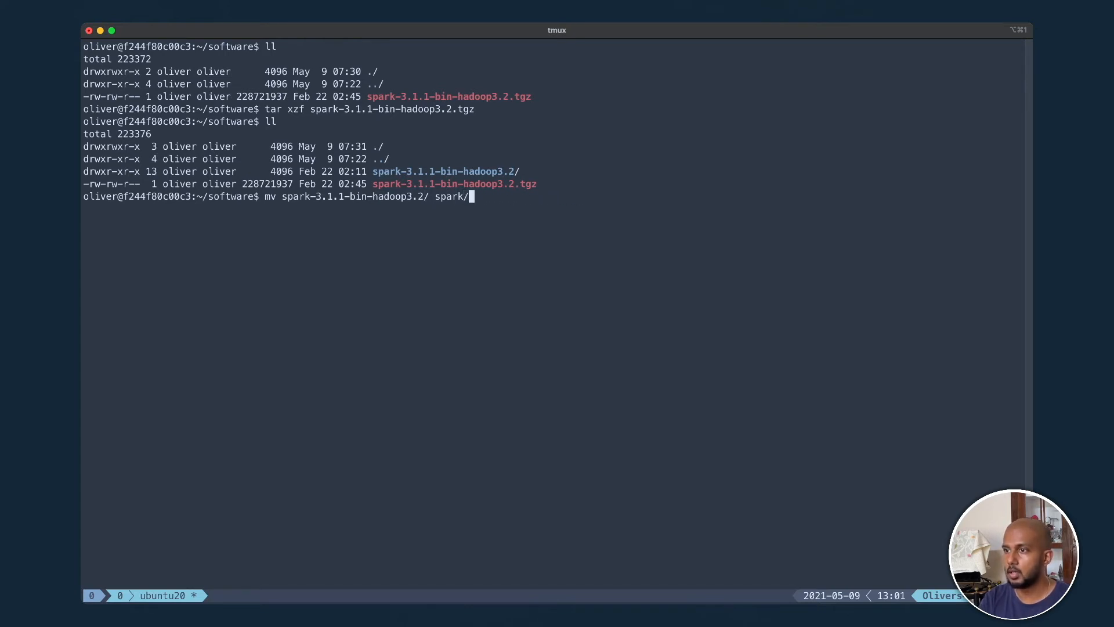
key("Enter")
type("pwd")
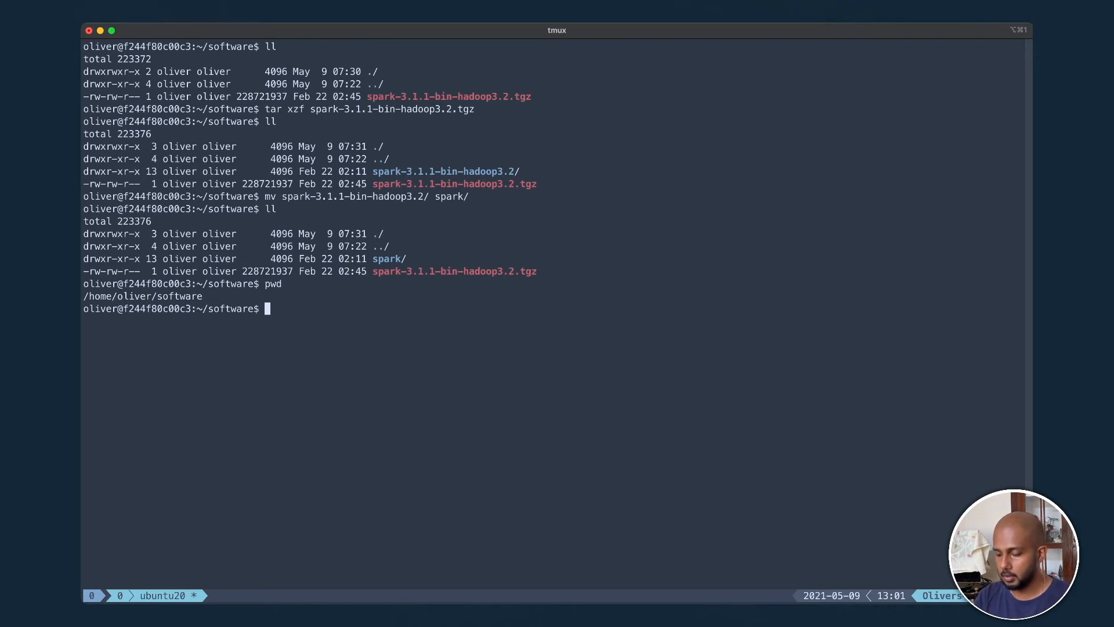
- Open ~/.bashrc in vim
type("vi")
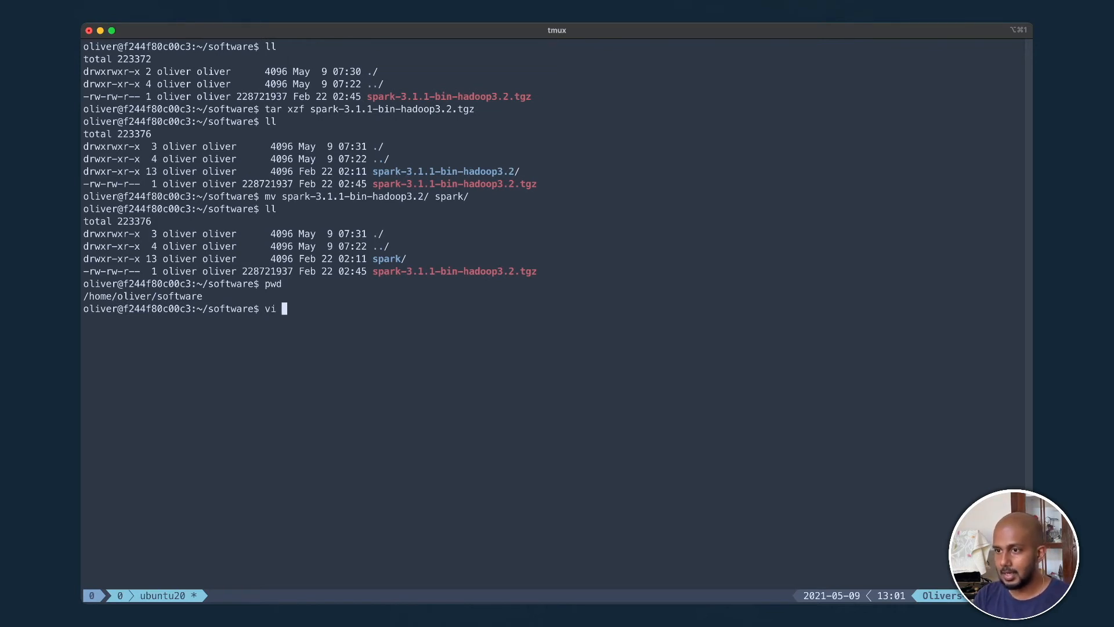
type(".")
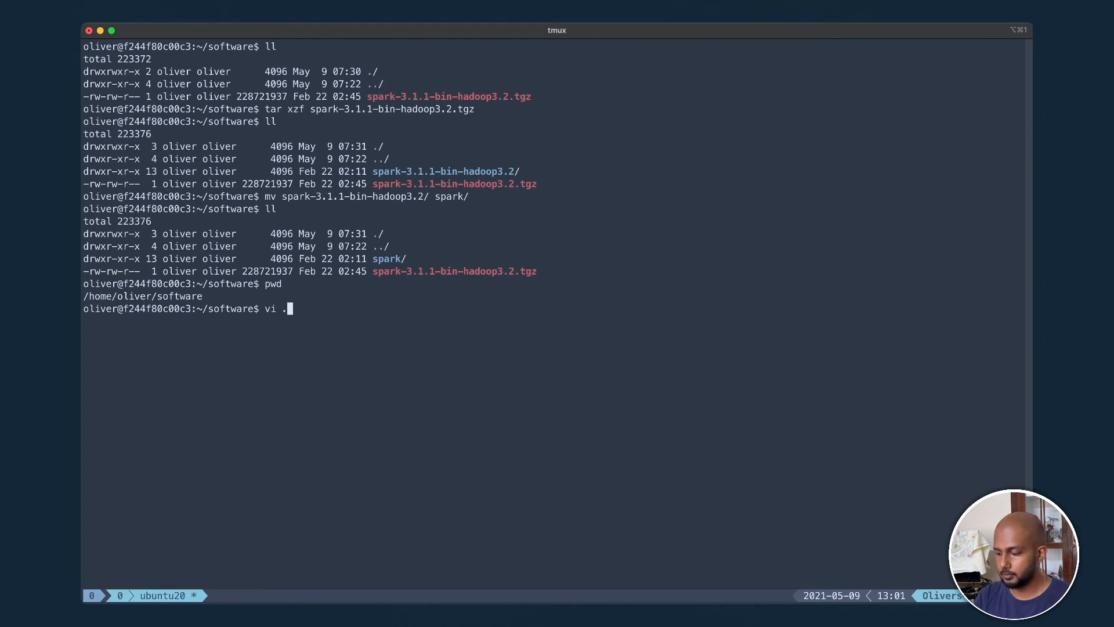
type("~/")
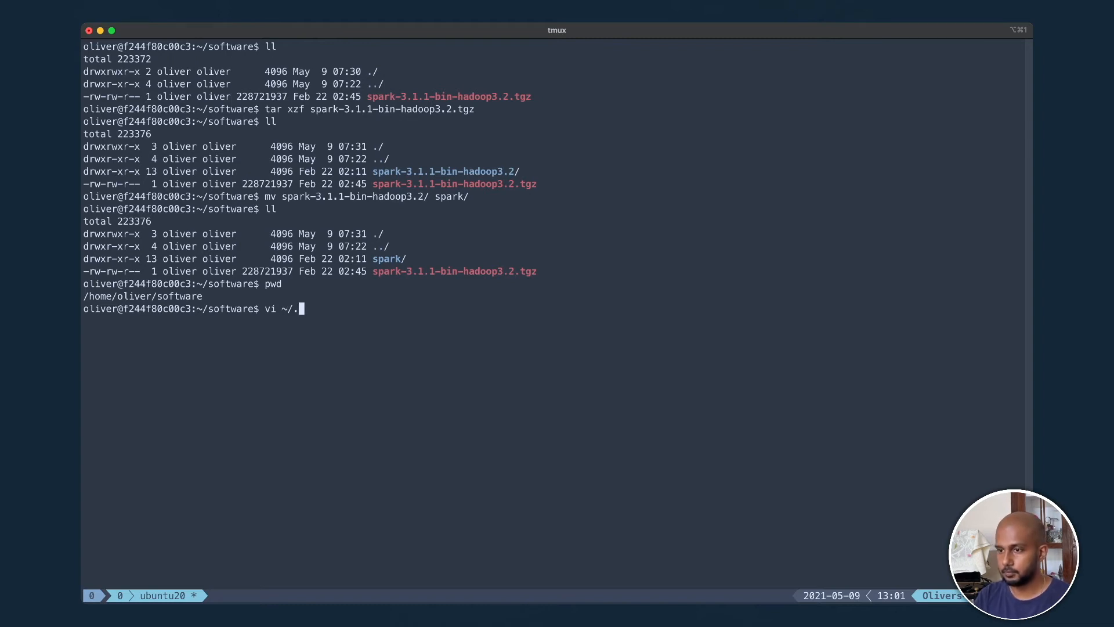
type("bashrc")
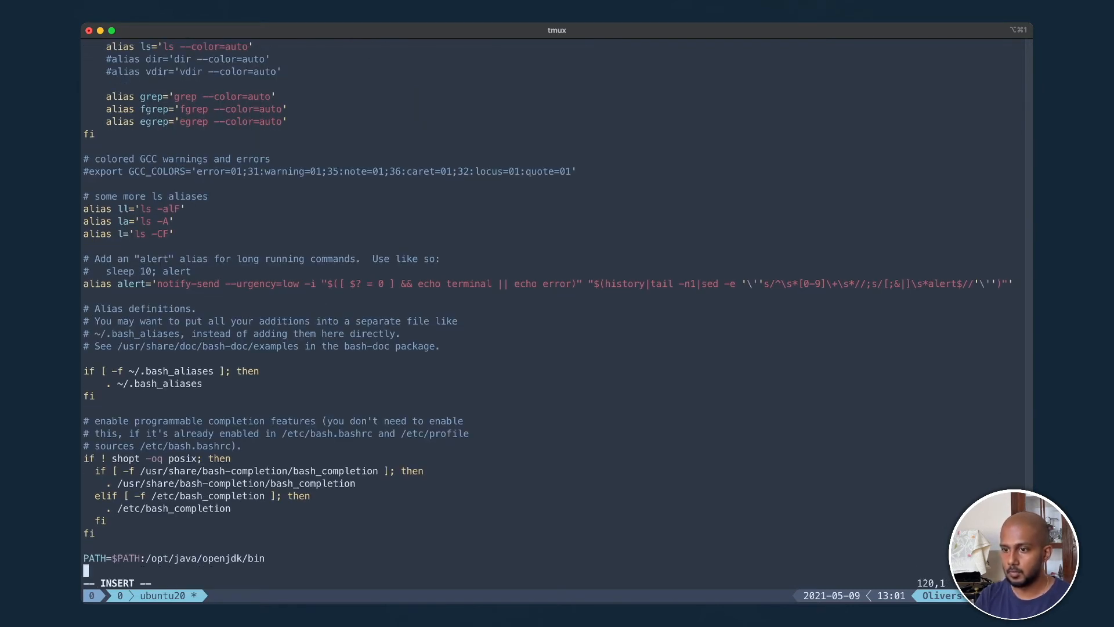
- Add the line PATH=$PATH:/home/oliver/software/spark/bin to the file
type("PATH=")
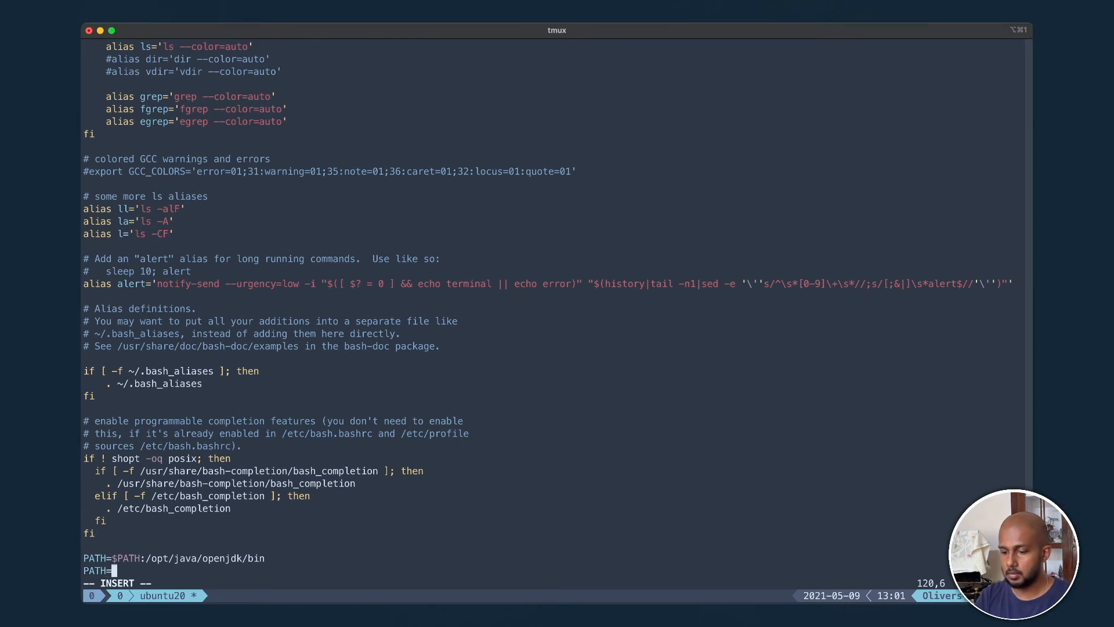
type("$PAT")
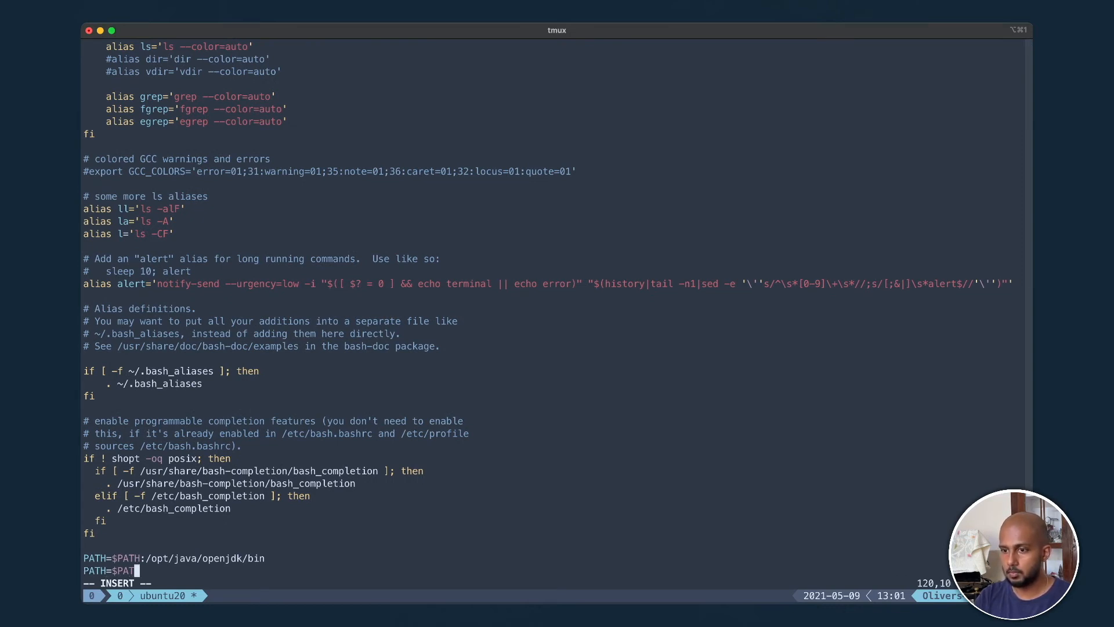
type("H;")
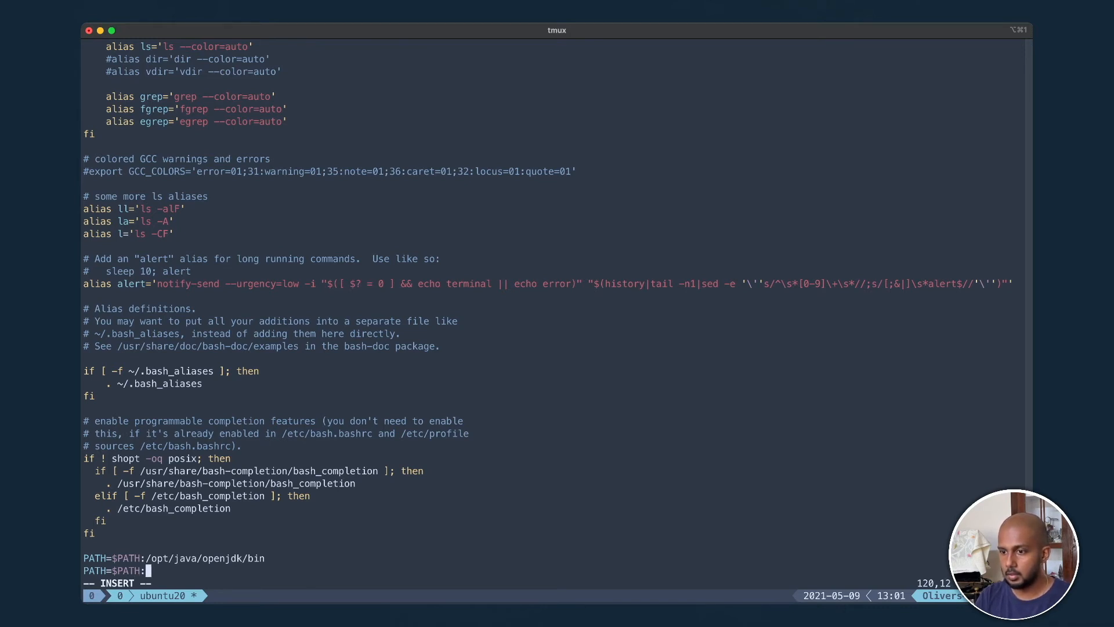
type("/home")
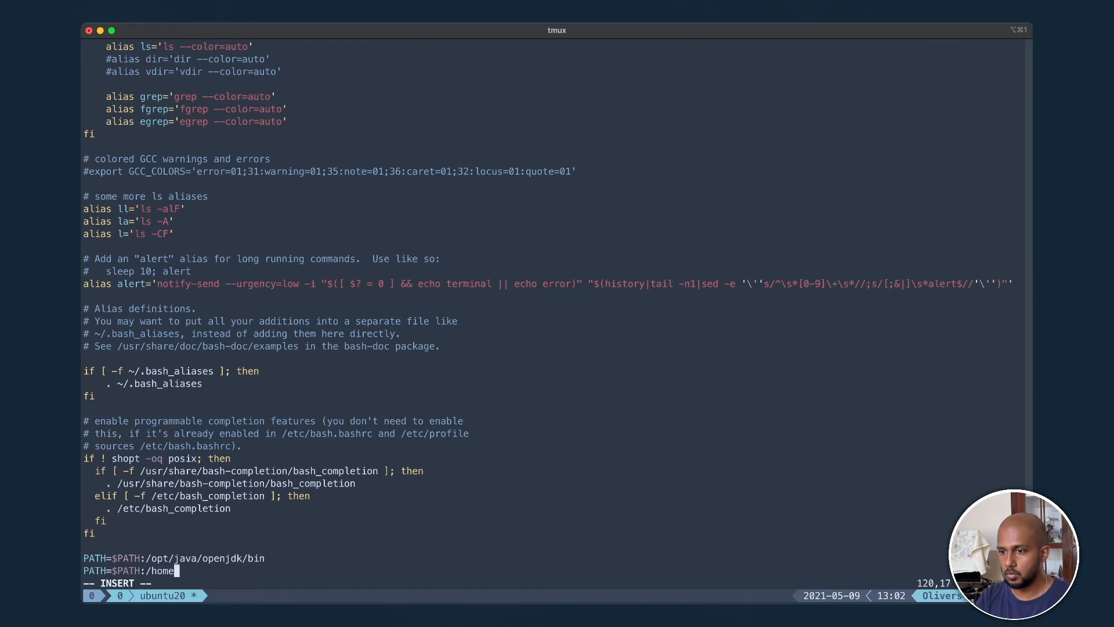
type("oliver")
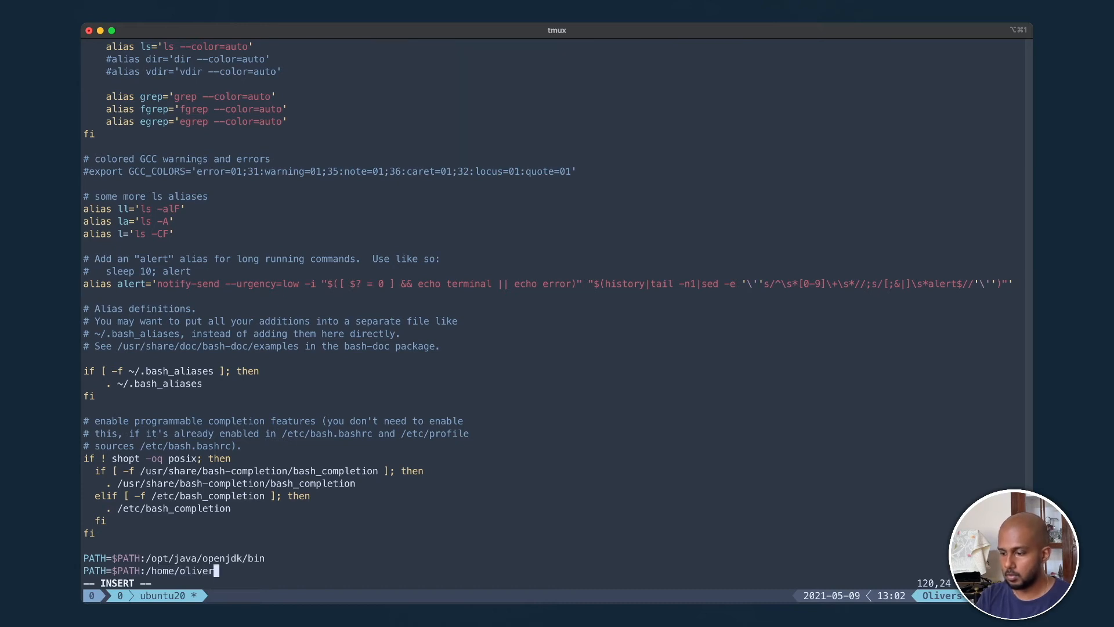
type("/s")
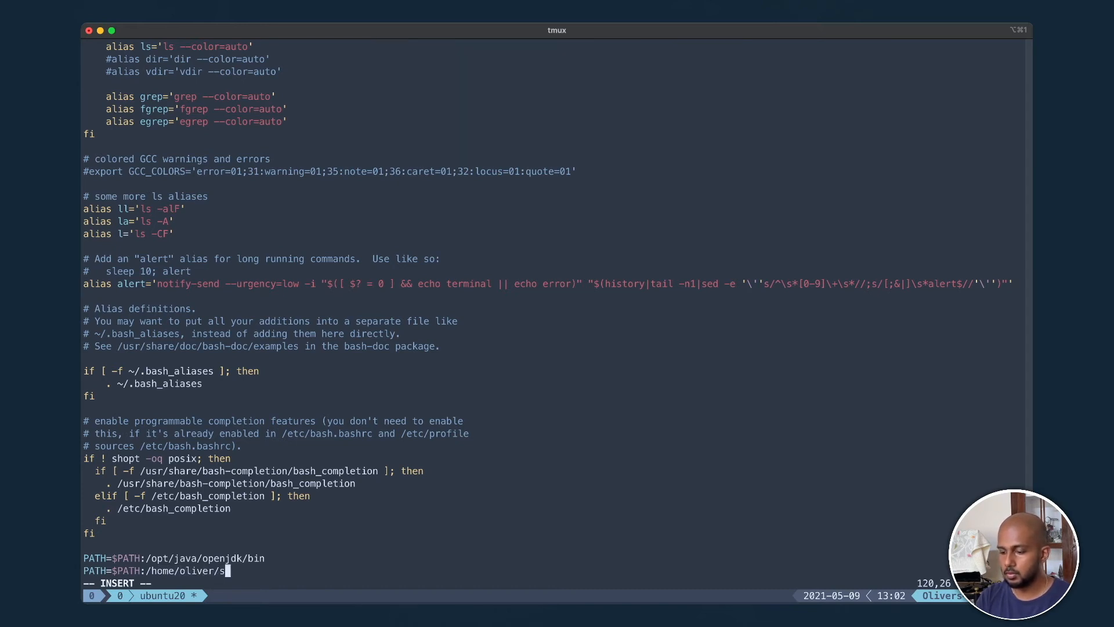
type("oftware")
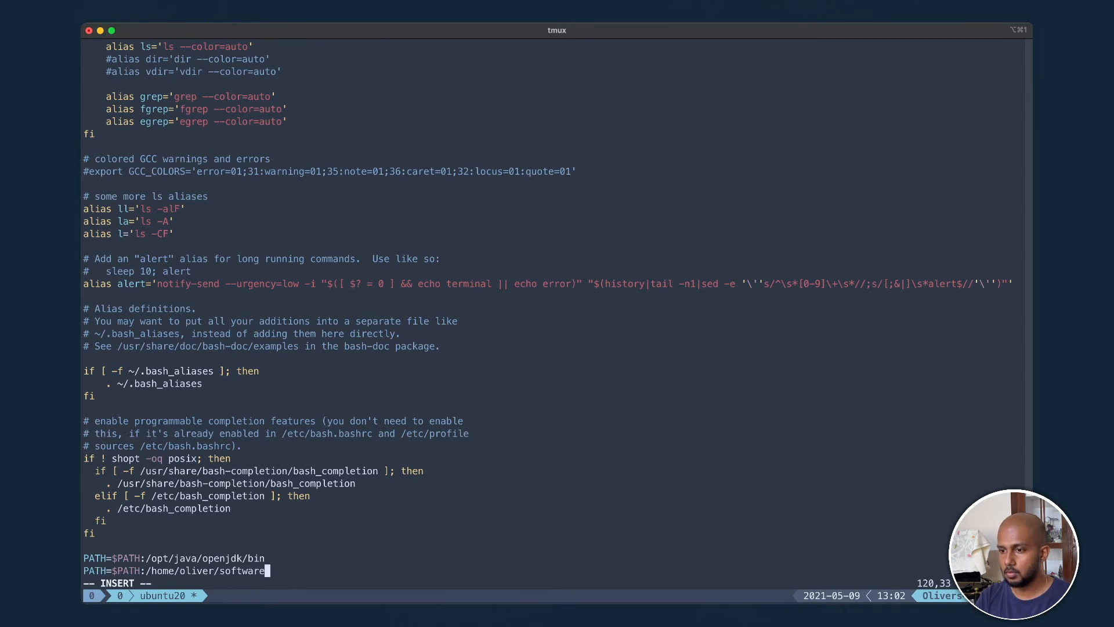
type("/spar")
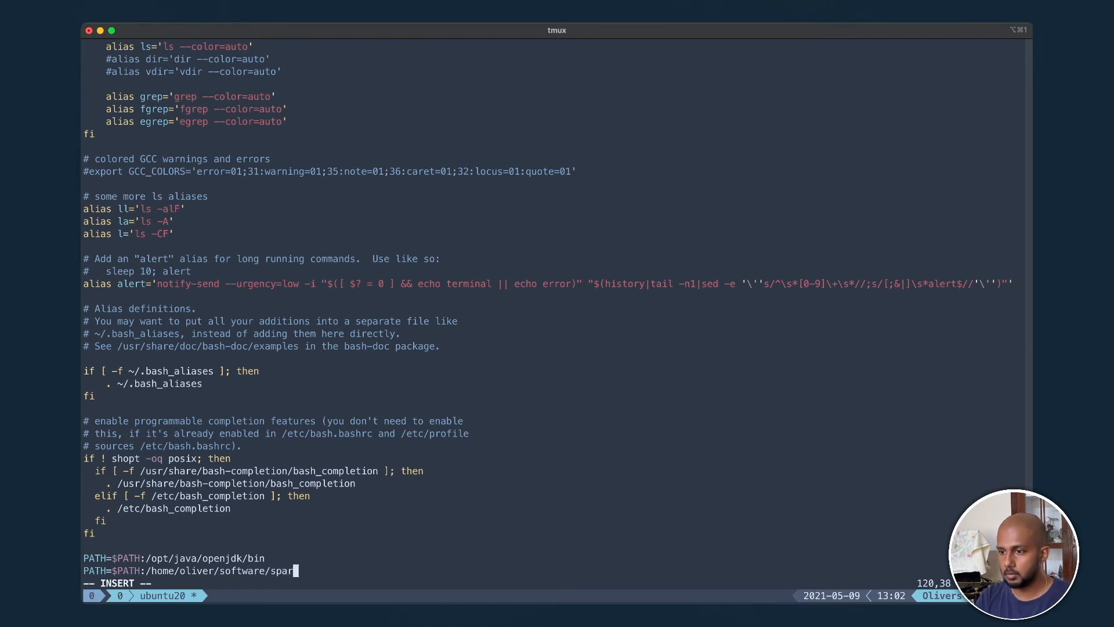
type("k")
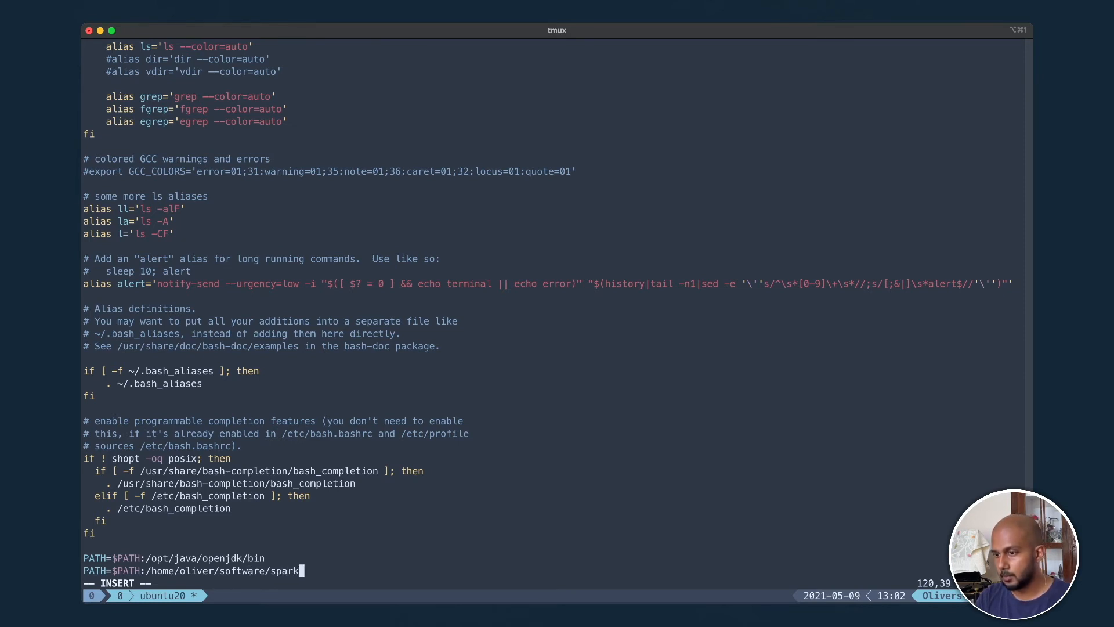
type("/")
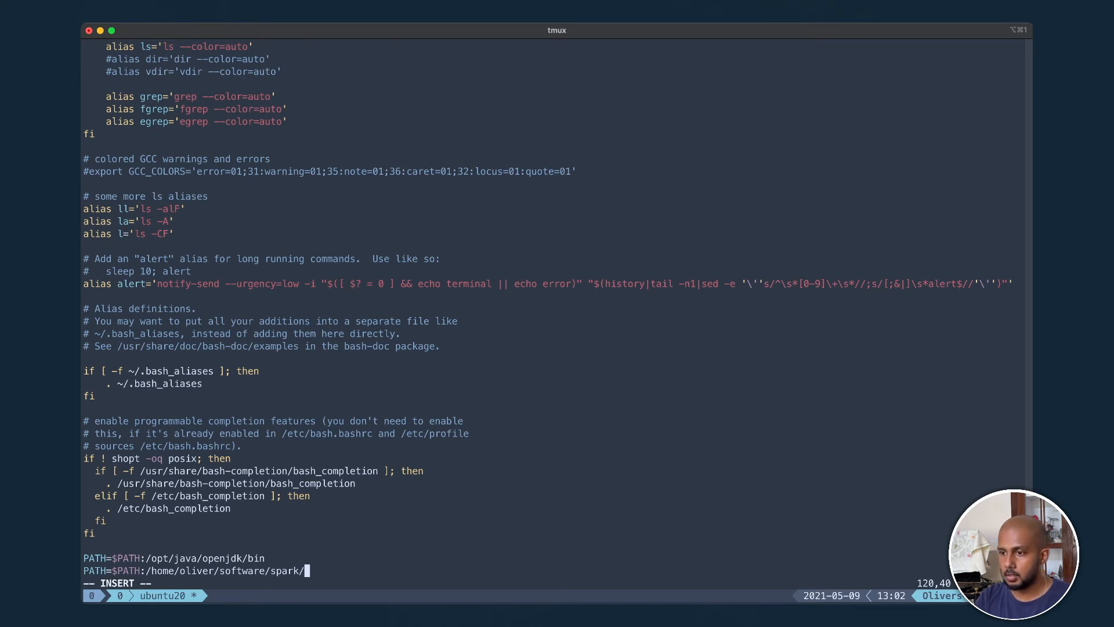
type("bin")
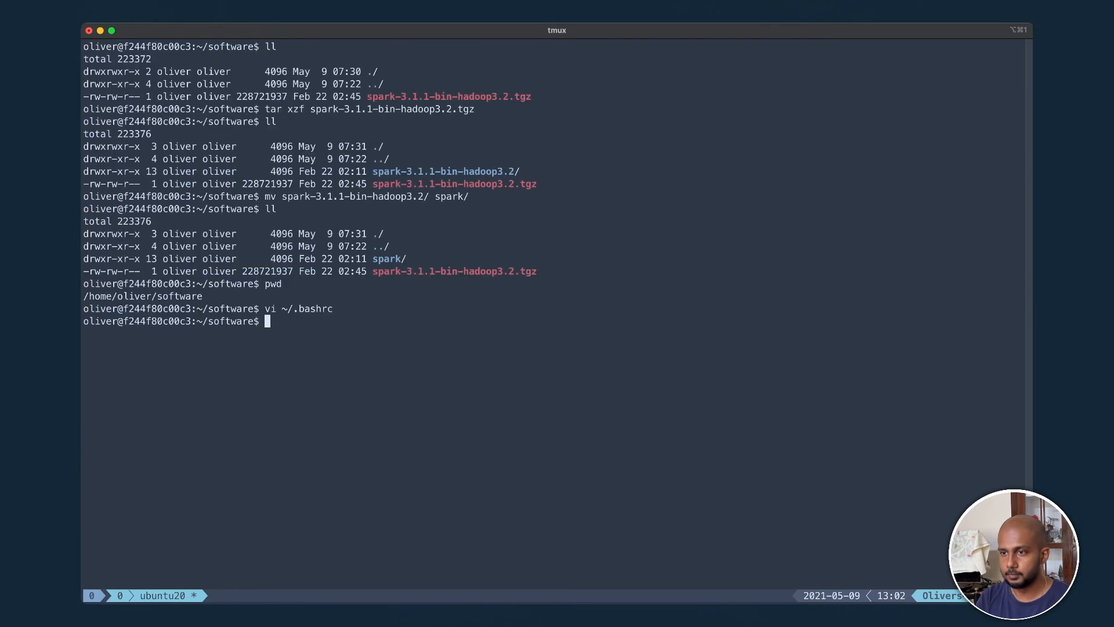
- Run source ~/.bashrc so the Spark bin PATH entry is active
type("sour")
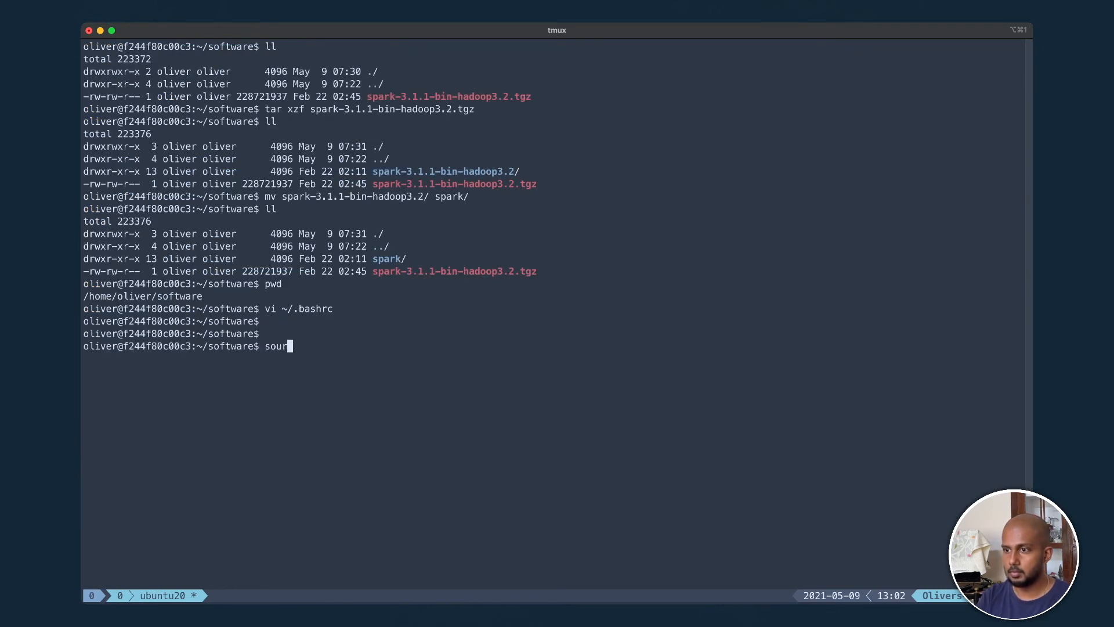
type("ce ~/.bas")
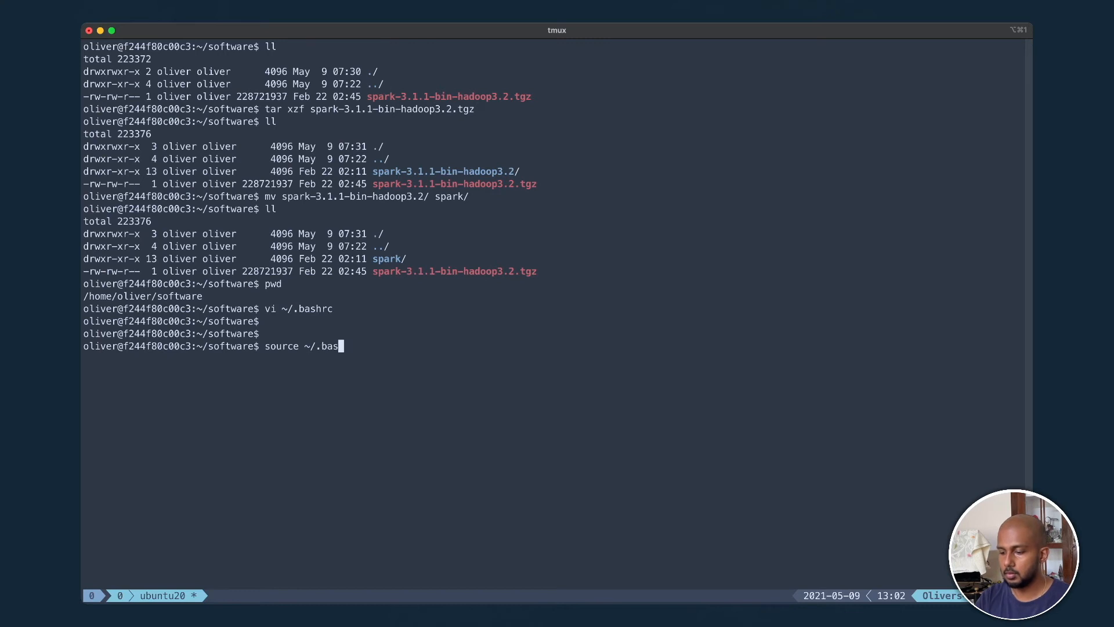
type("hrc")
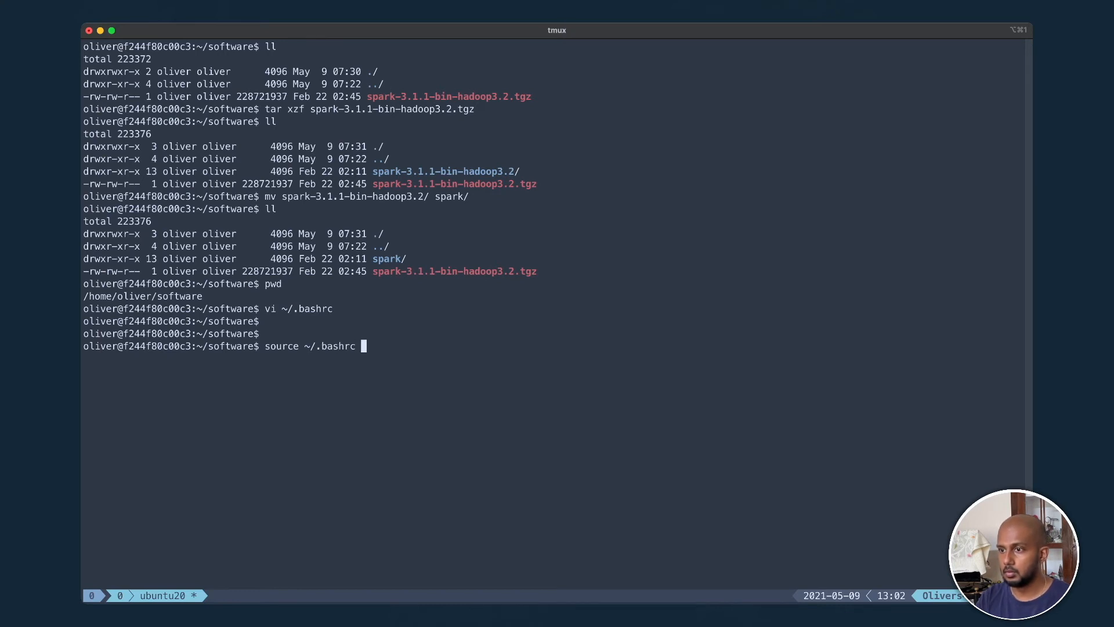
key("Enter")
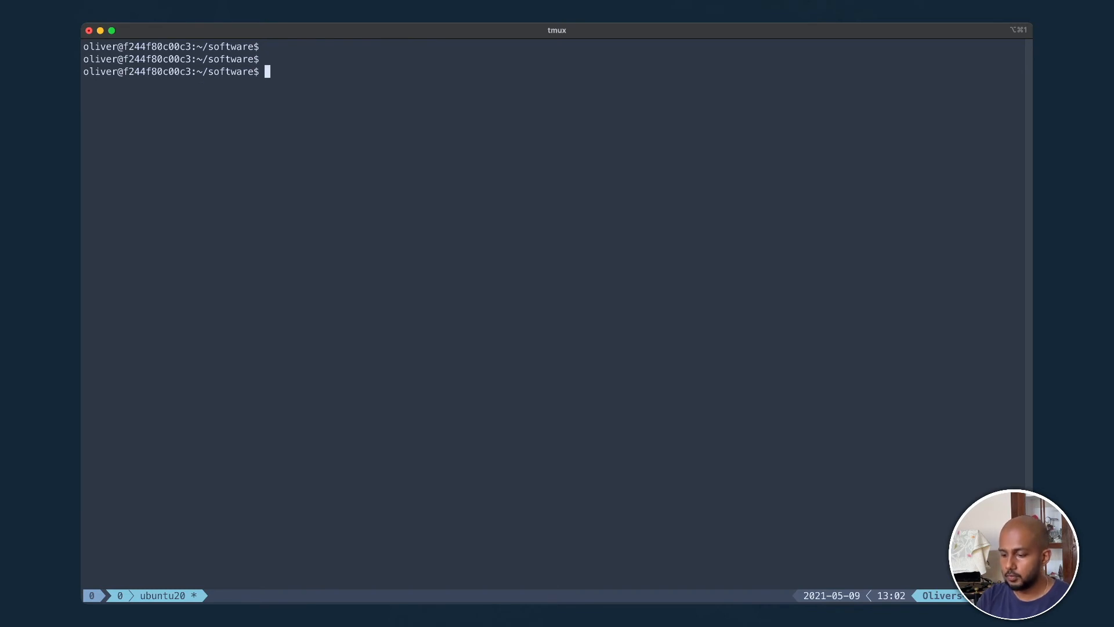
- Launch spark-shell after fixing the mistyped command, then clear the screen
type("sh")
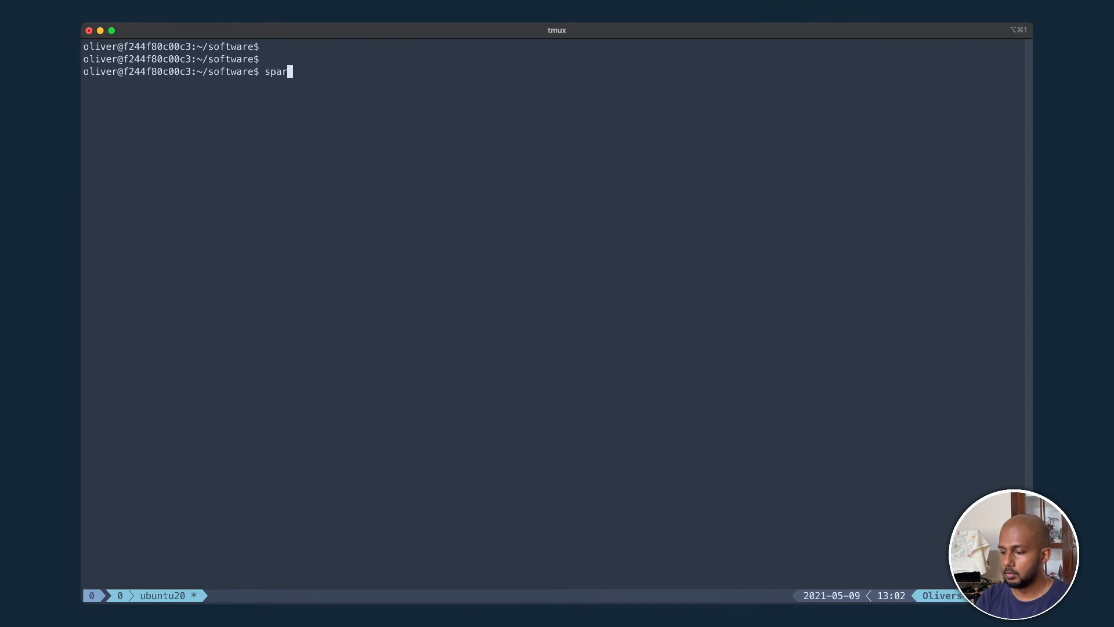
type("-shell")
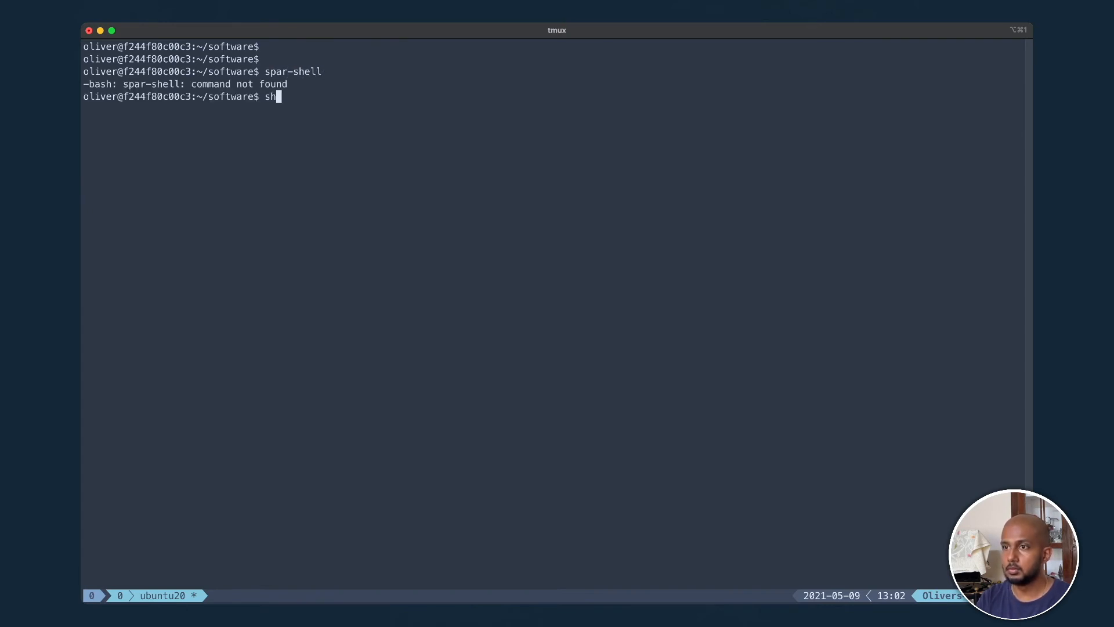
type("aa")
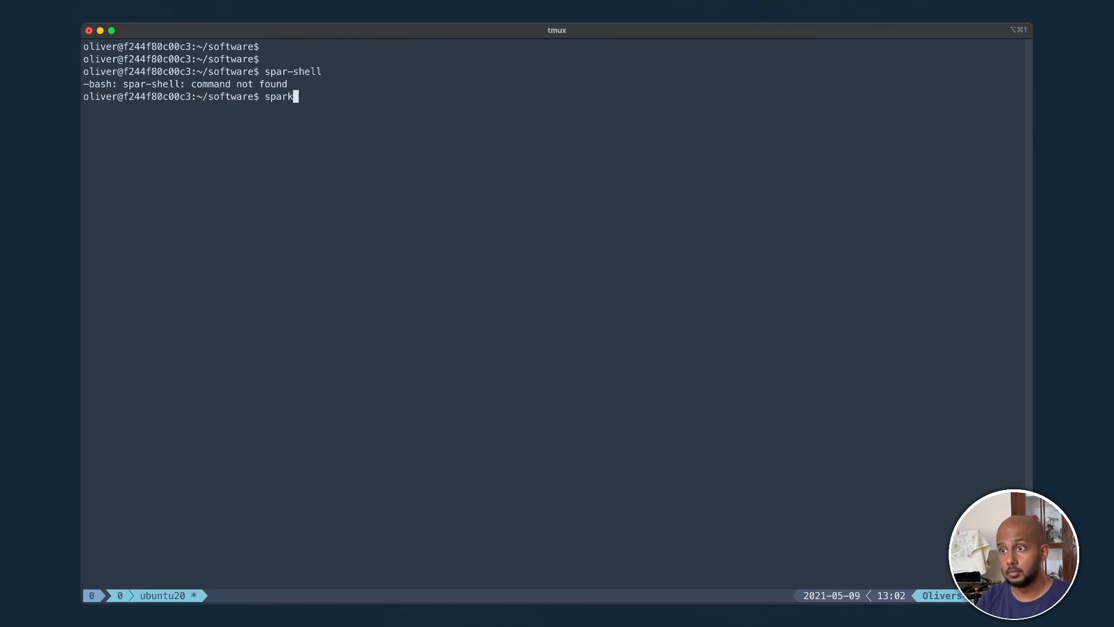
type("-shell")
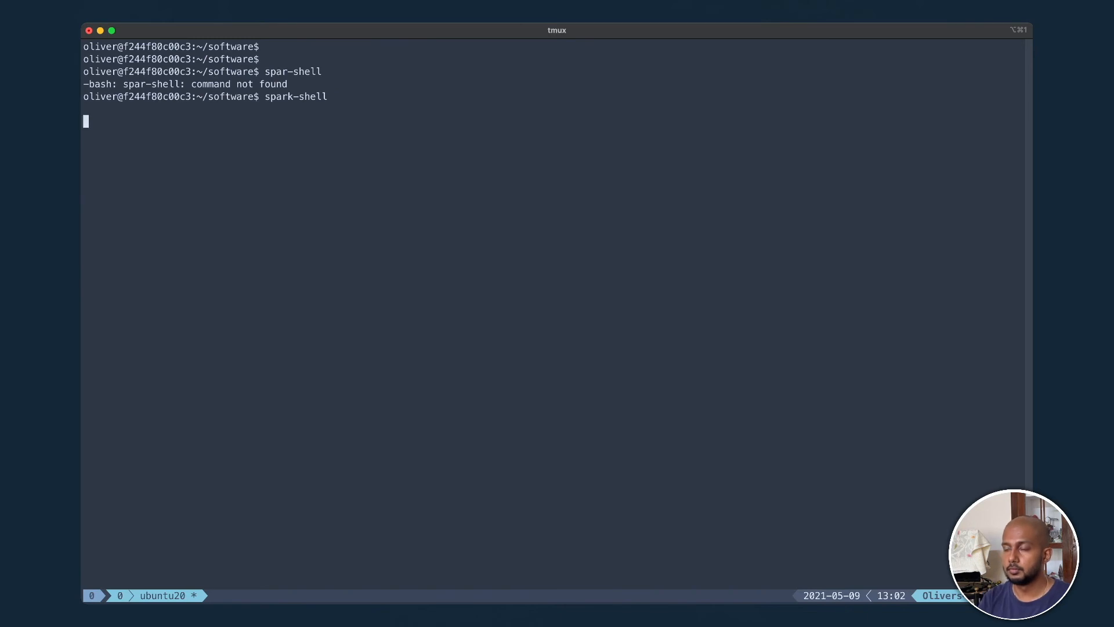
key("Return")
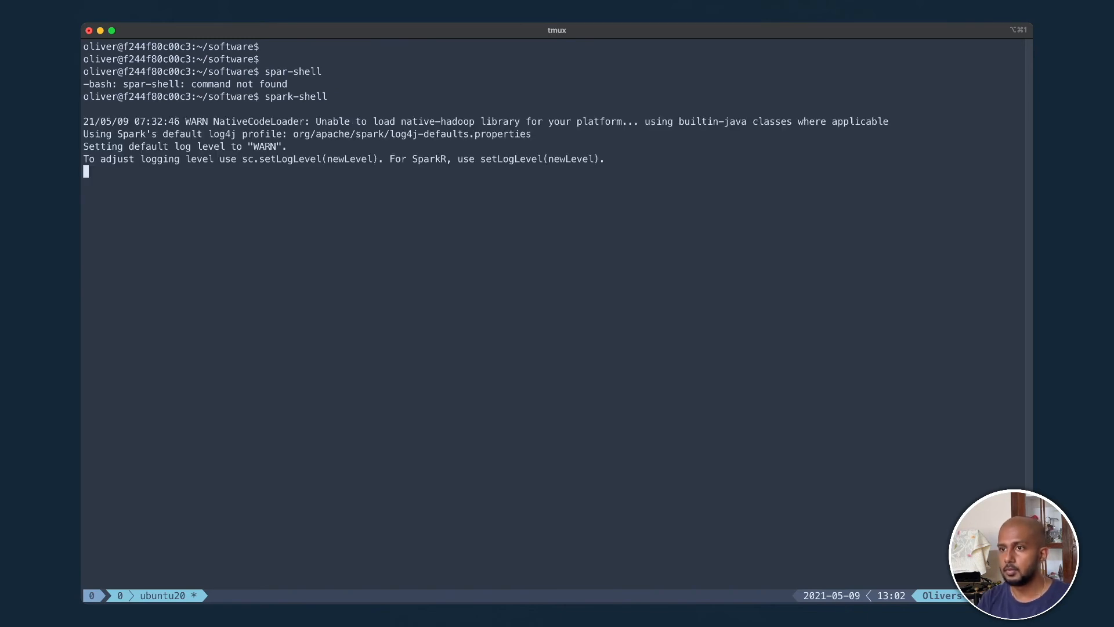
type("clear")
type("ll")
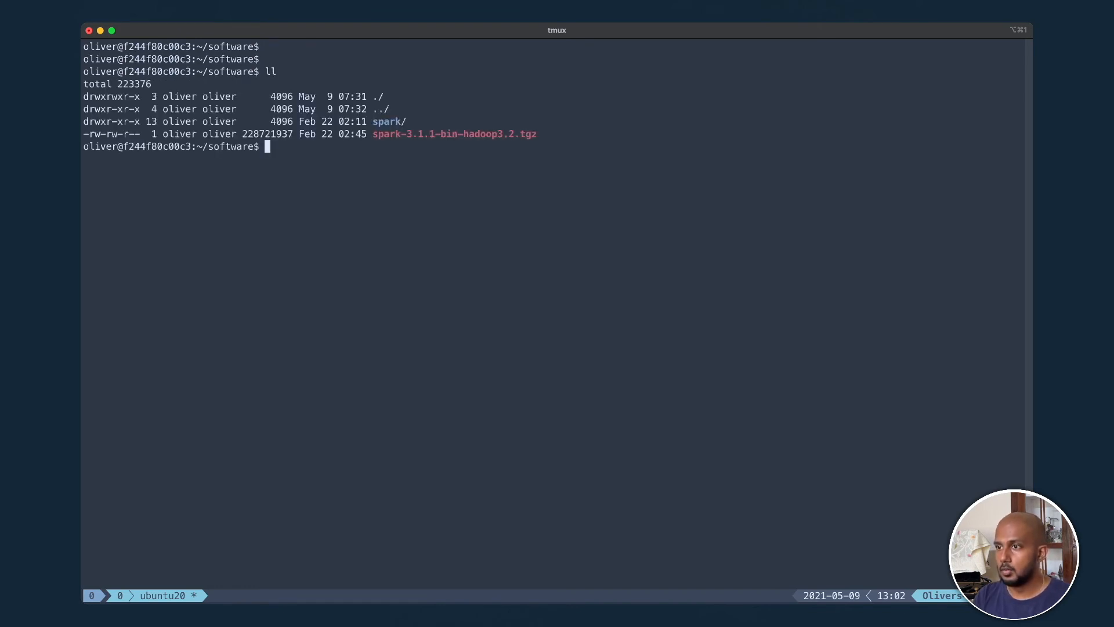
- Change into spark/examples to view its jars and src folders
type("cd spark")
type("ll")
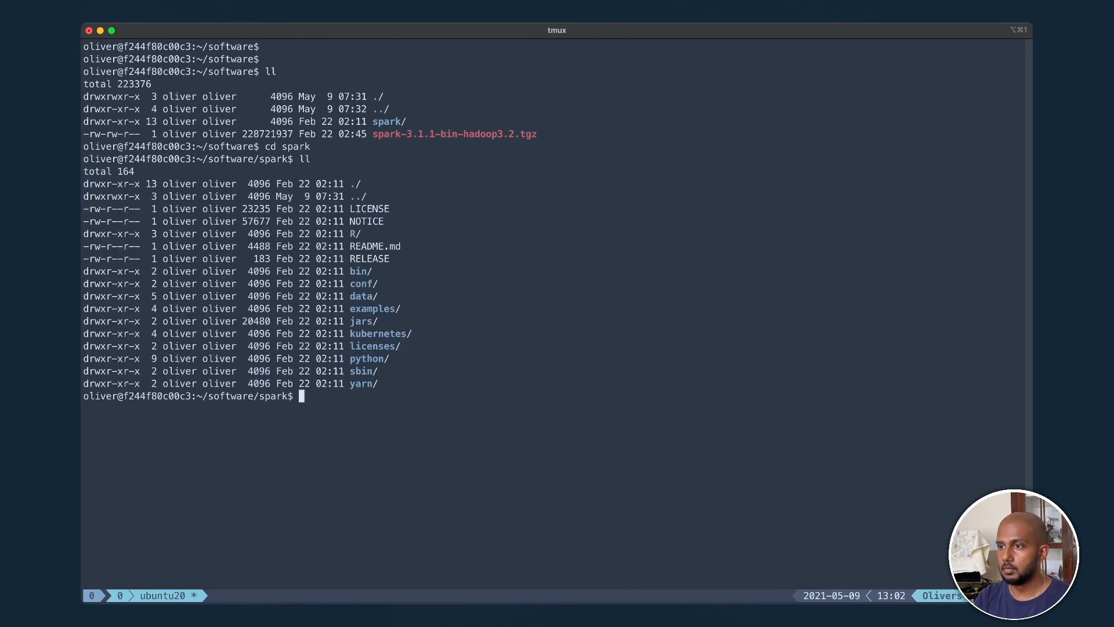
type("cd examples/")
type("ll")
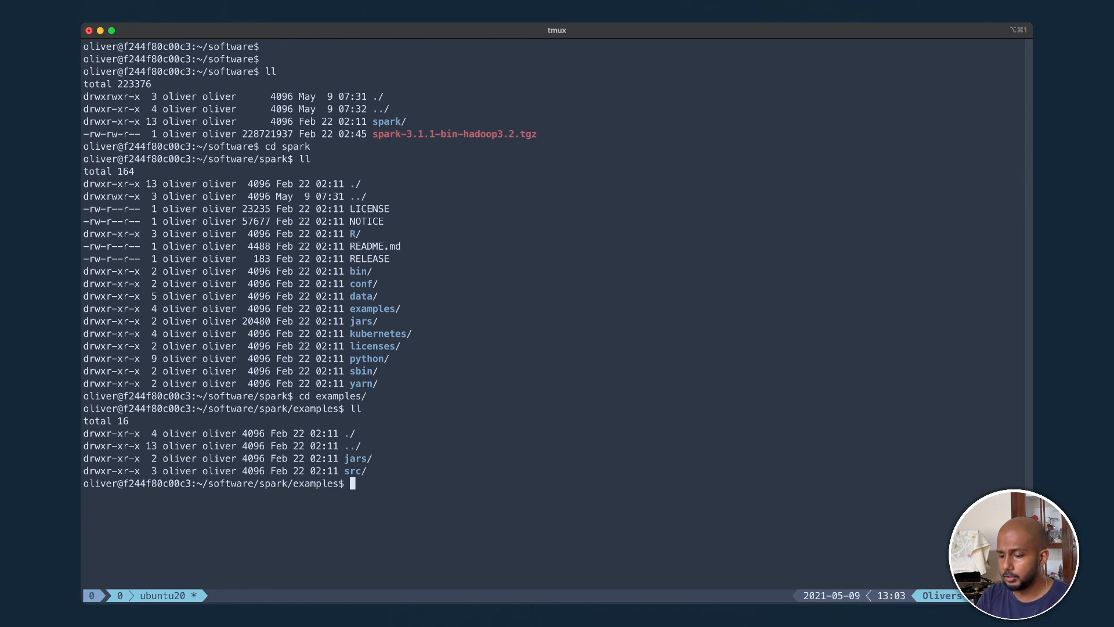
- Type spark-submit --master "local[*]" --class org.apache.spark.examples.SparkPi pointing at jars/
type("spark-")
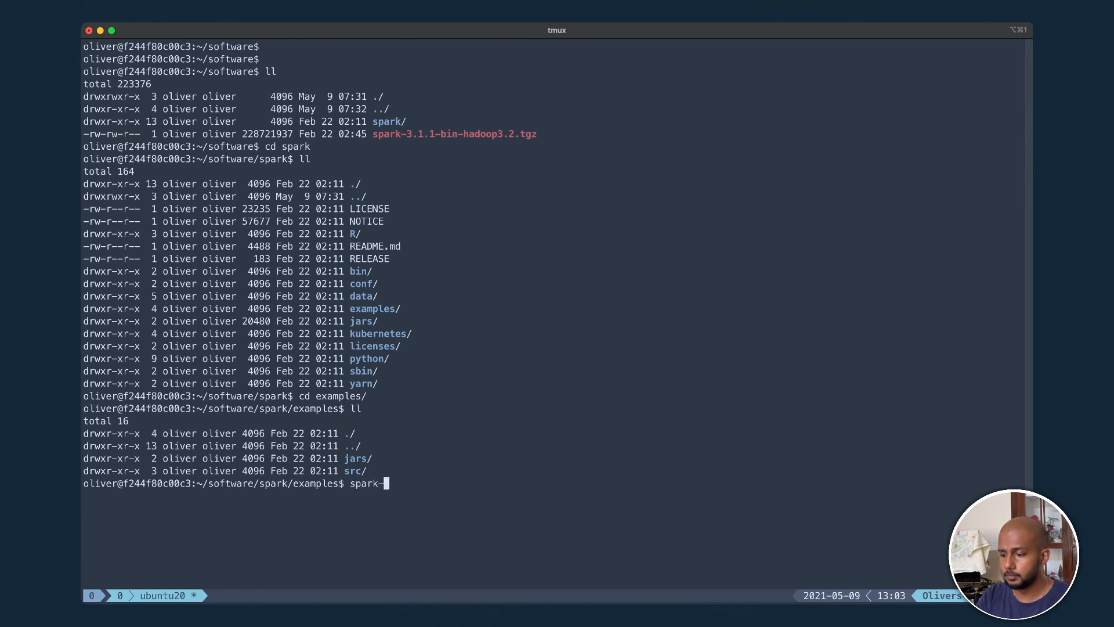
type("submit --")
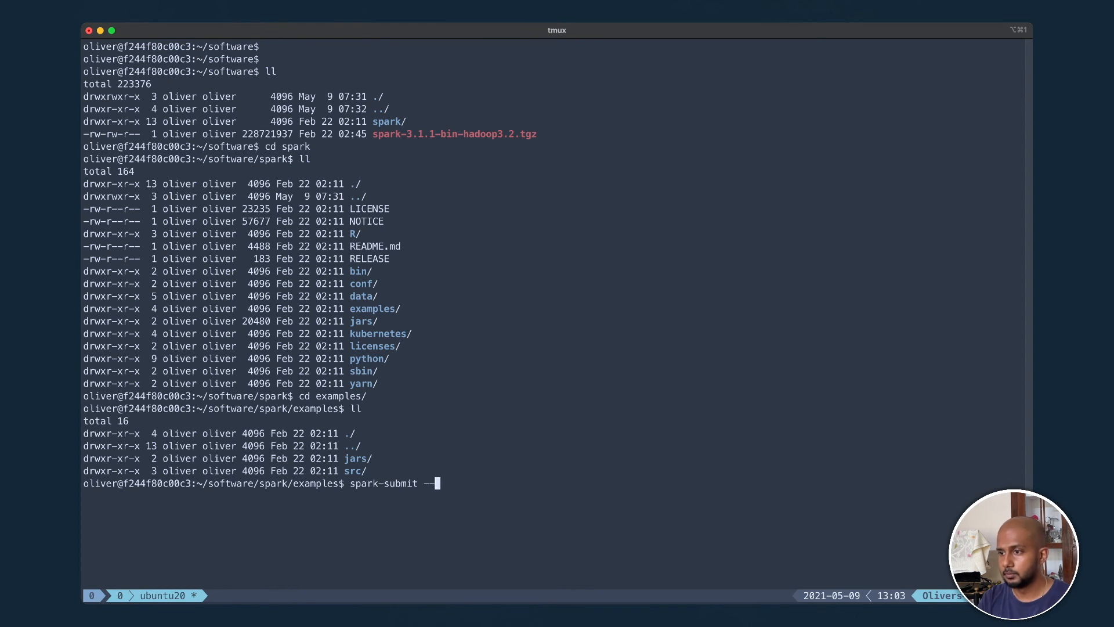
type("master \"")
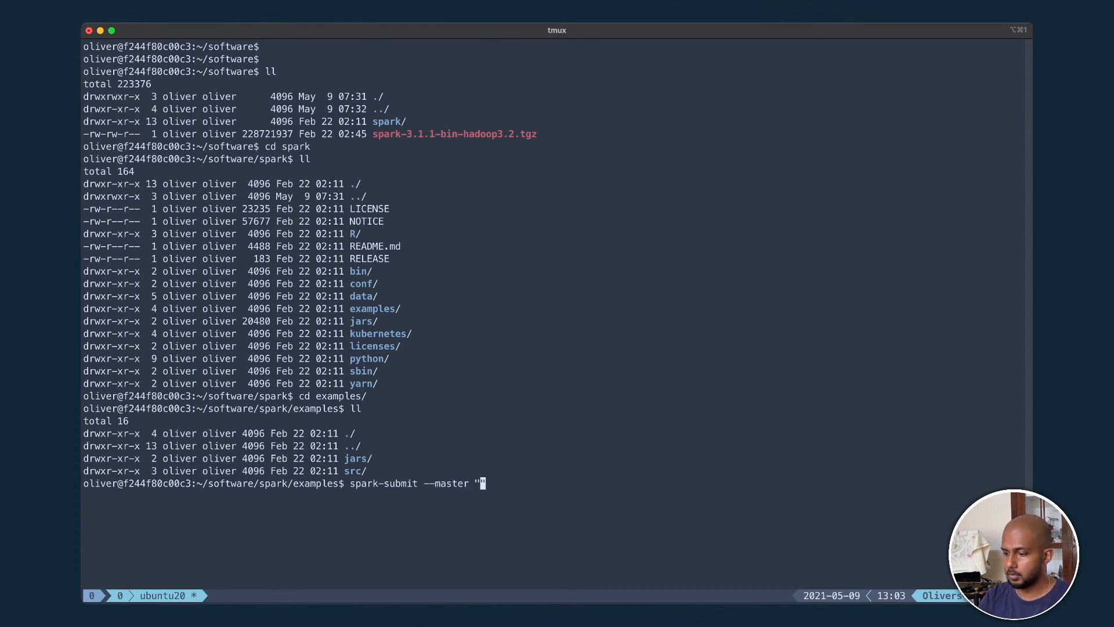
type("local")
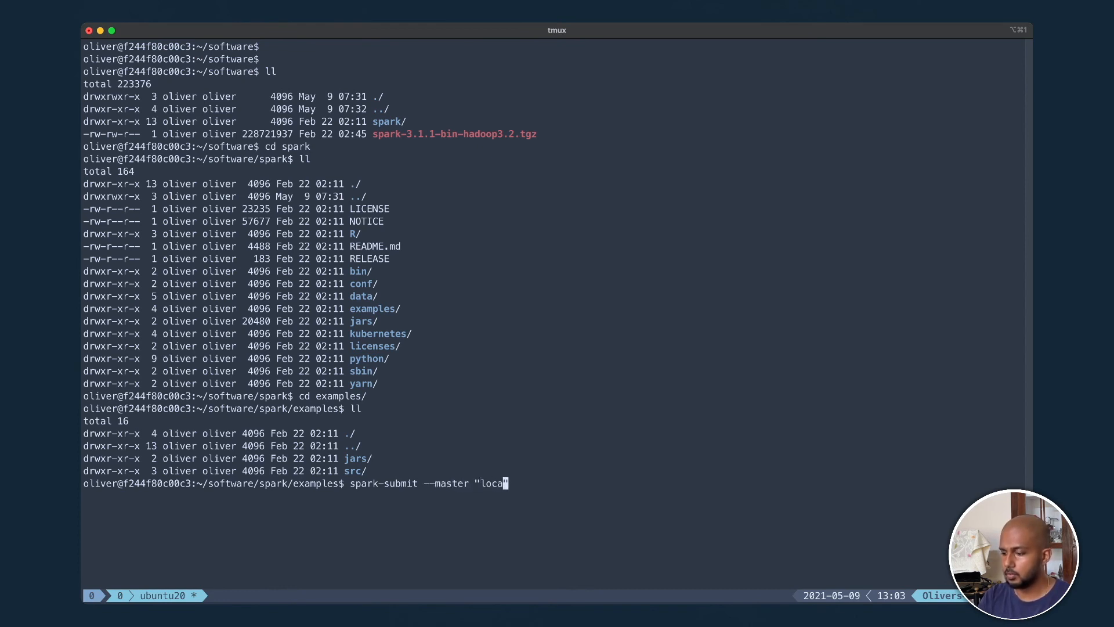
type("l[]")
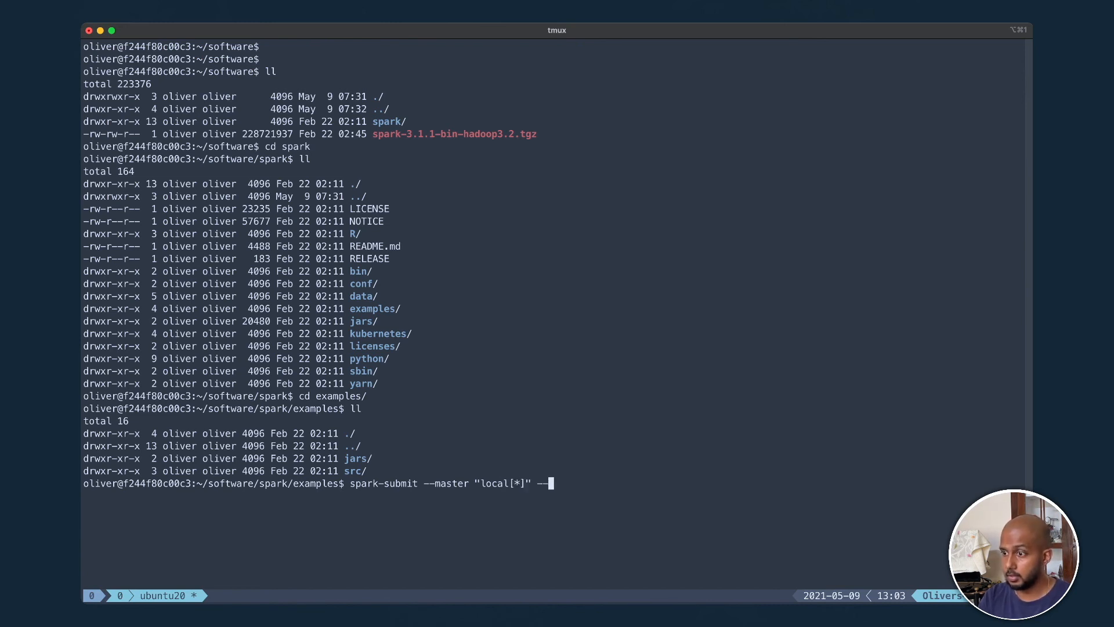
type("class")
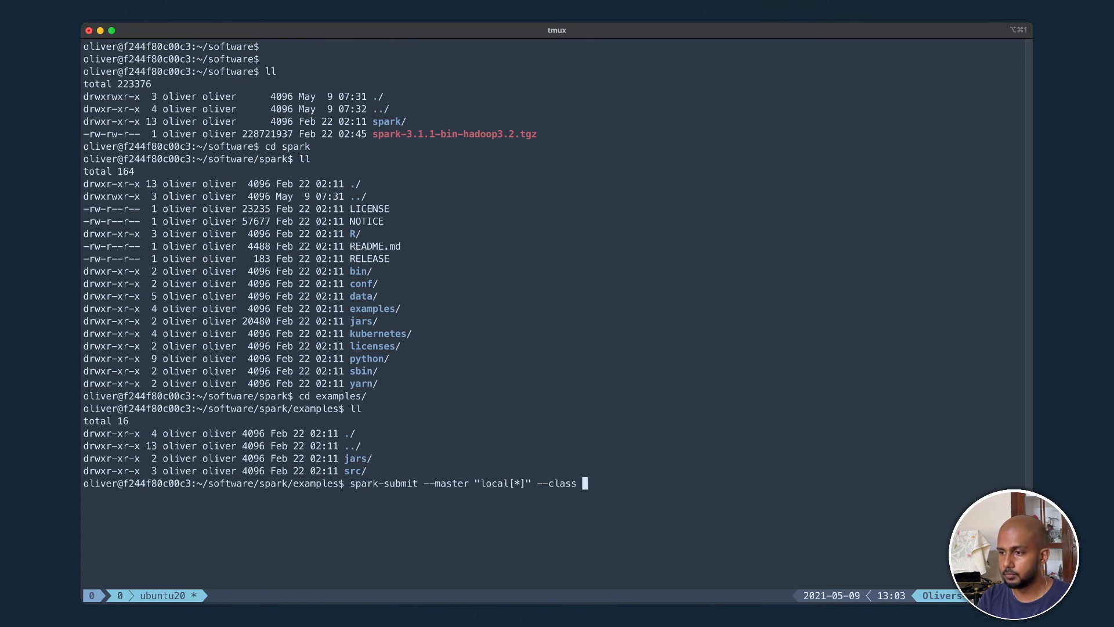
type("org")
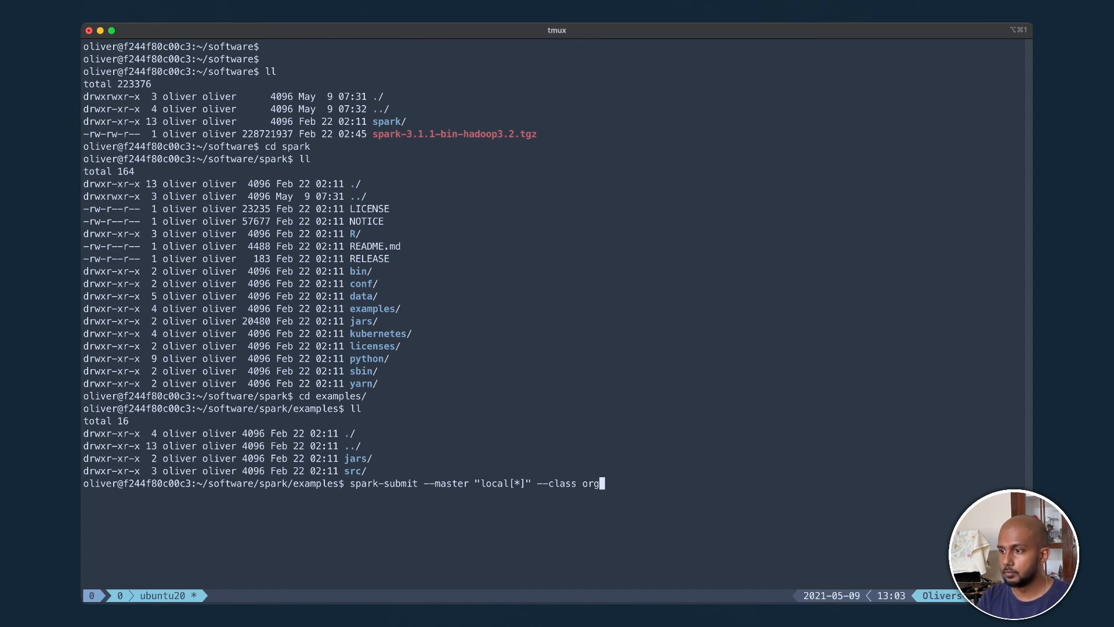
type(".apache.")
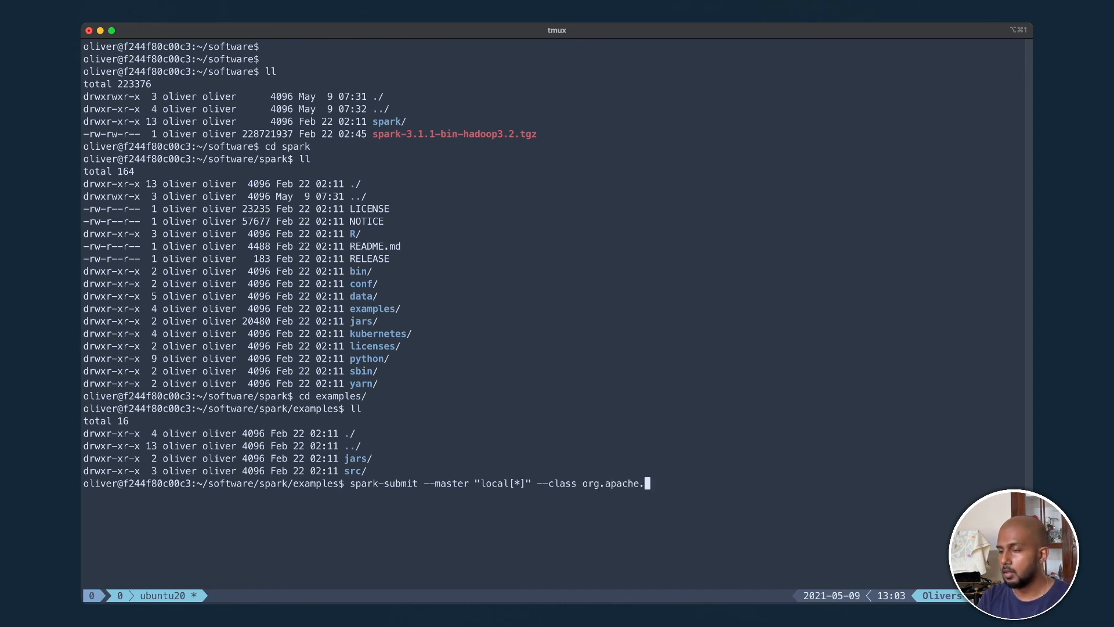
type("spark.e")
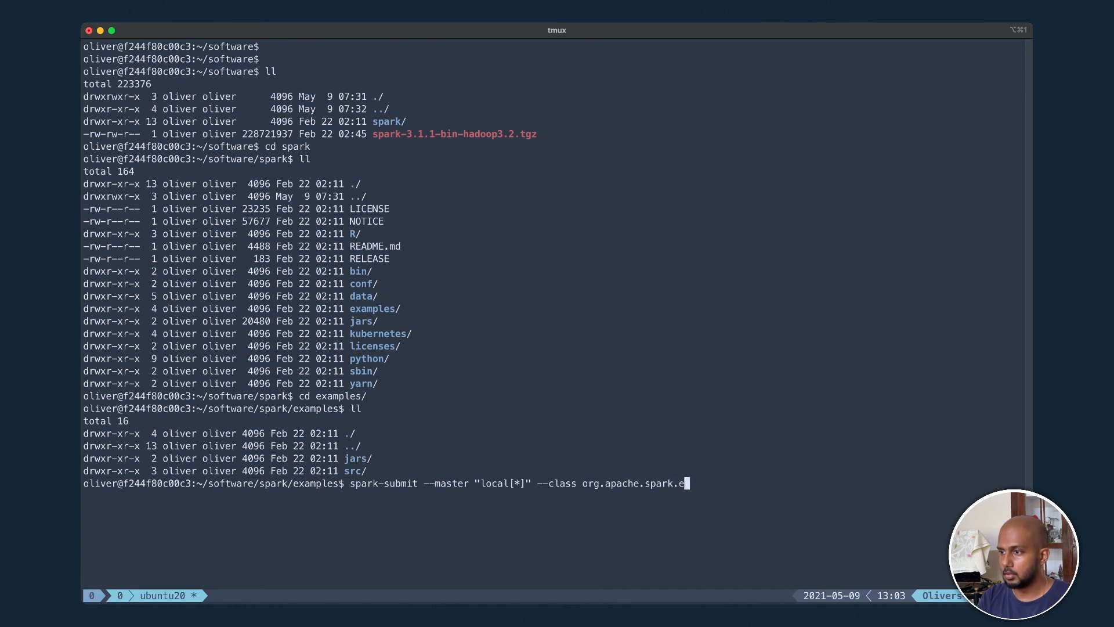
type("xamples/")
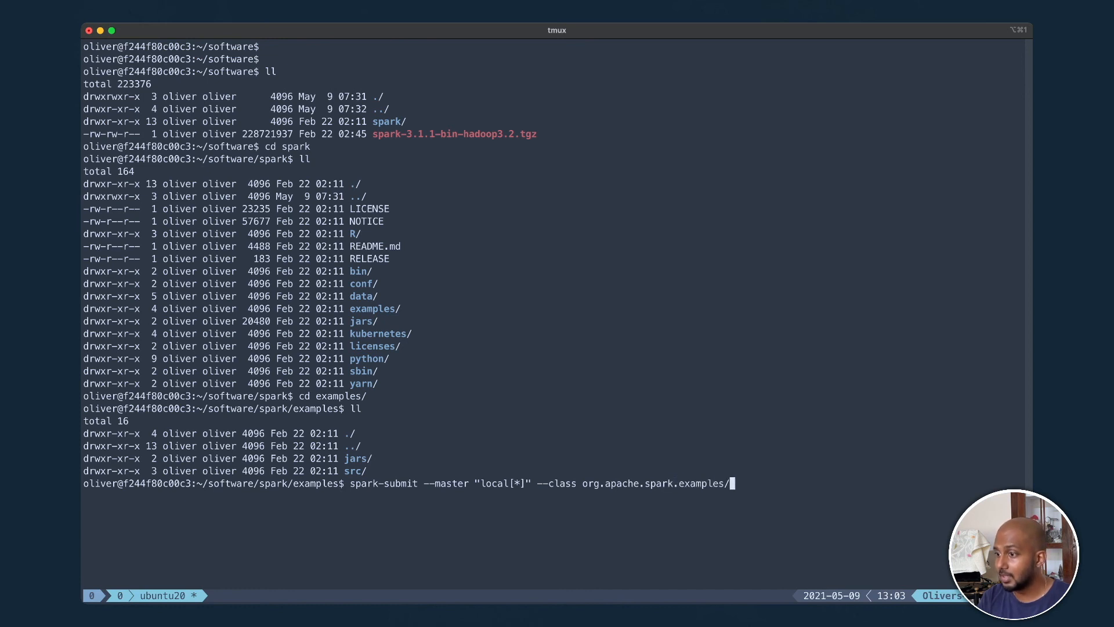
type("SparkPi")
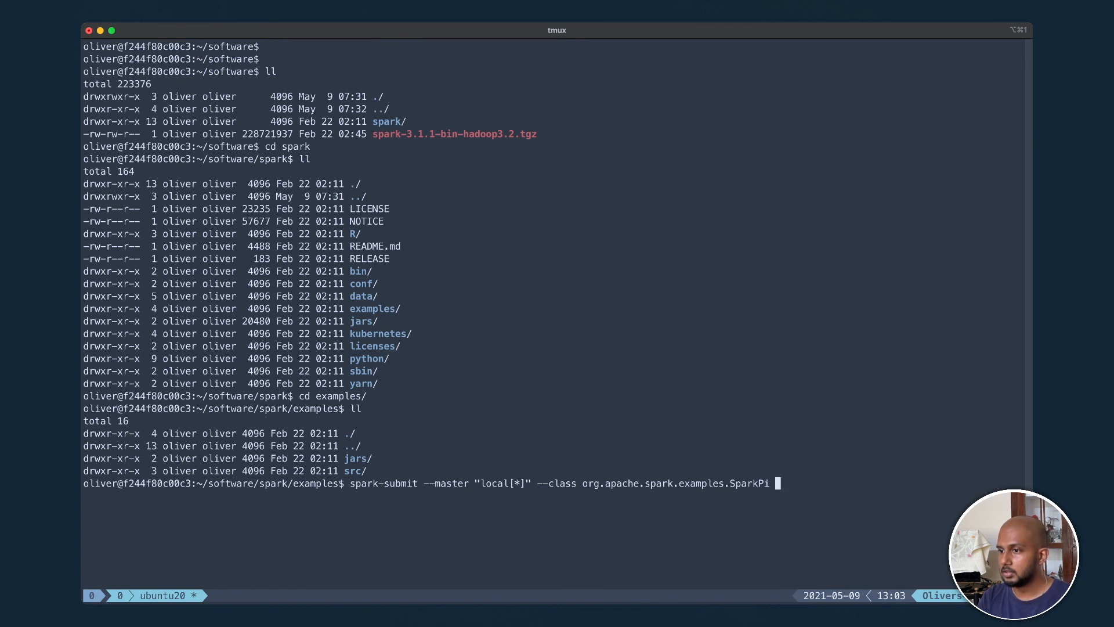
type("jars/")
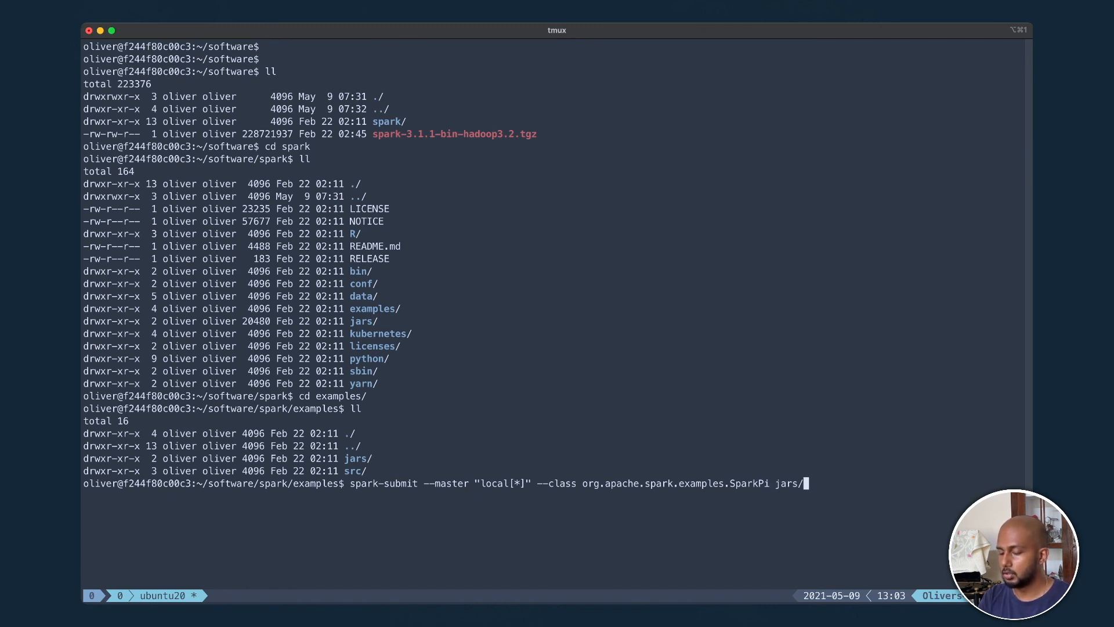